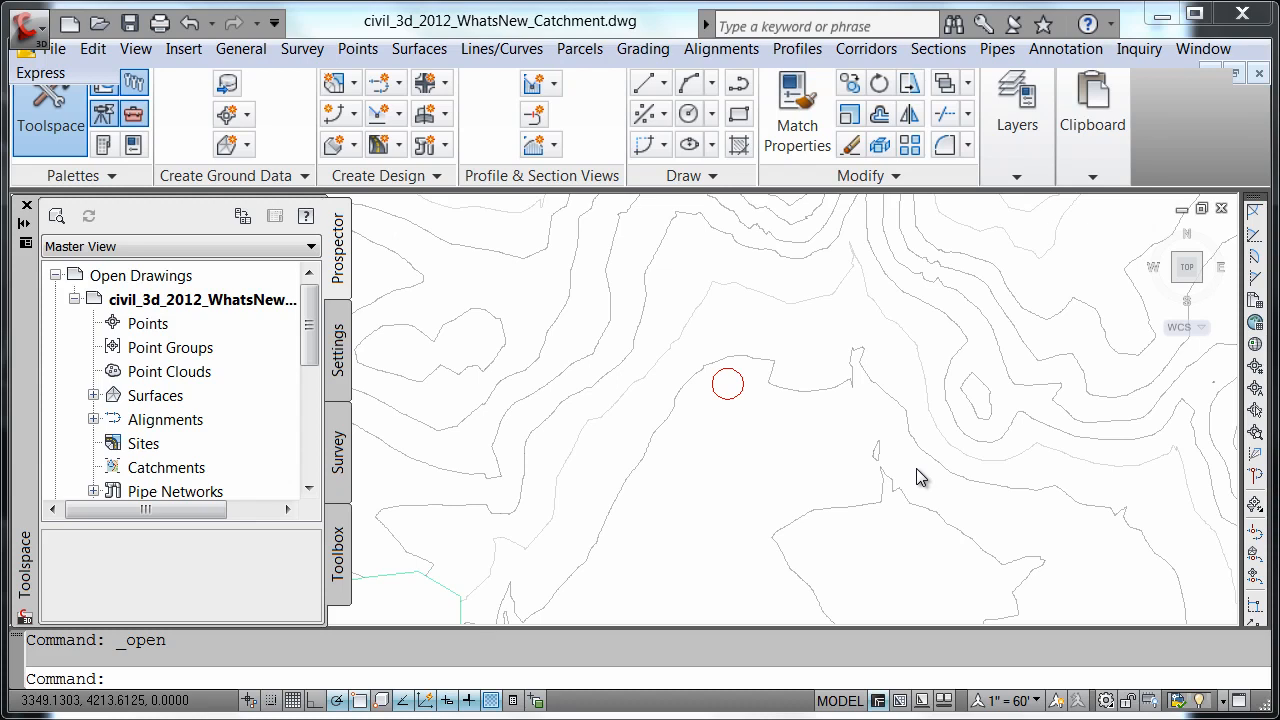
mouse_move(965, 527)
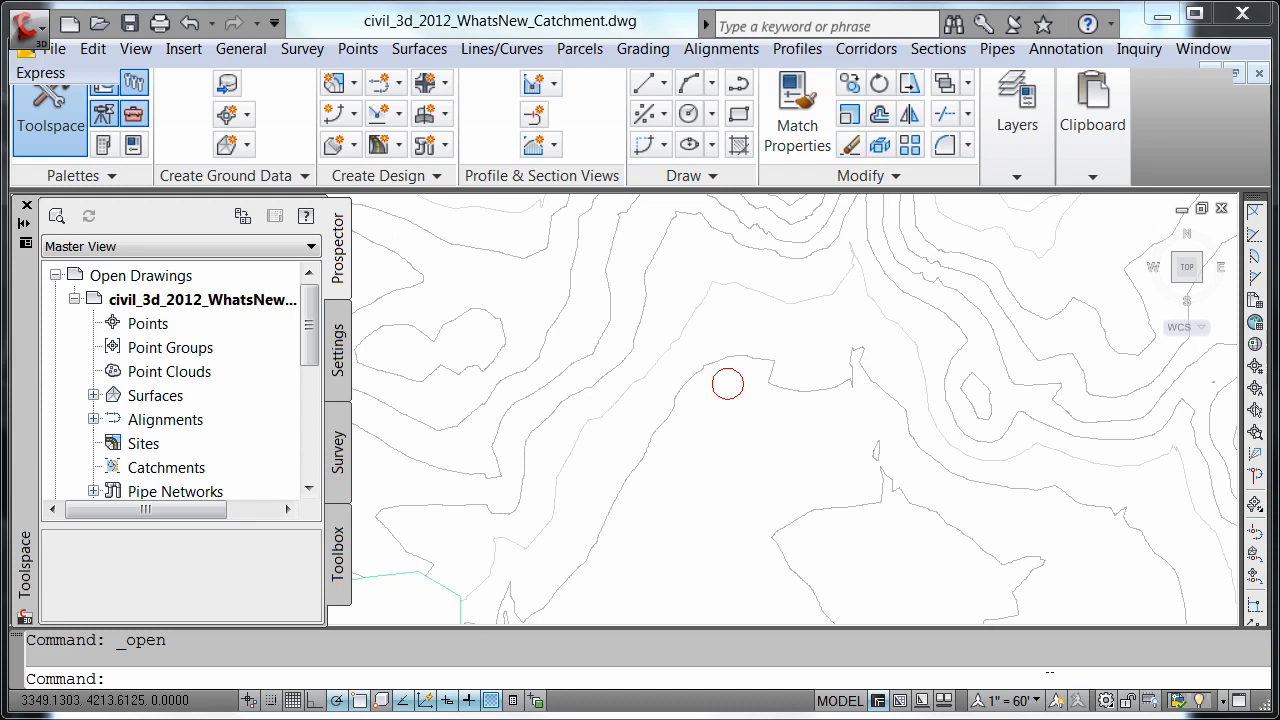
mouse_move(248, 492)
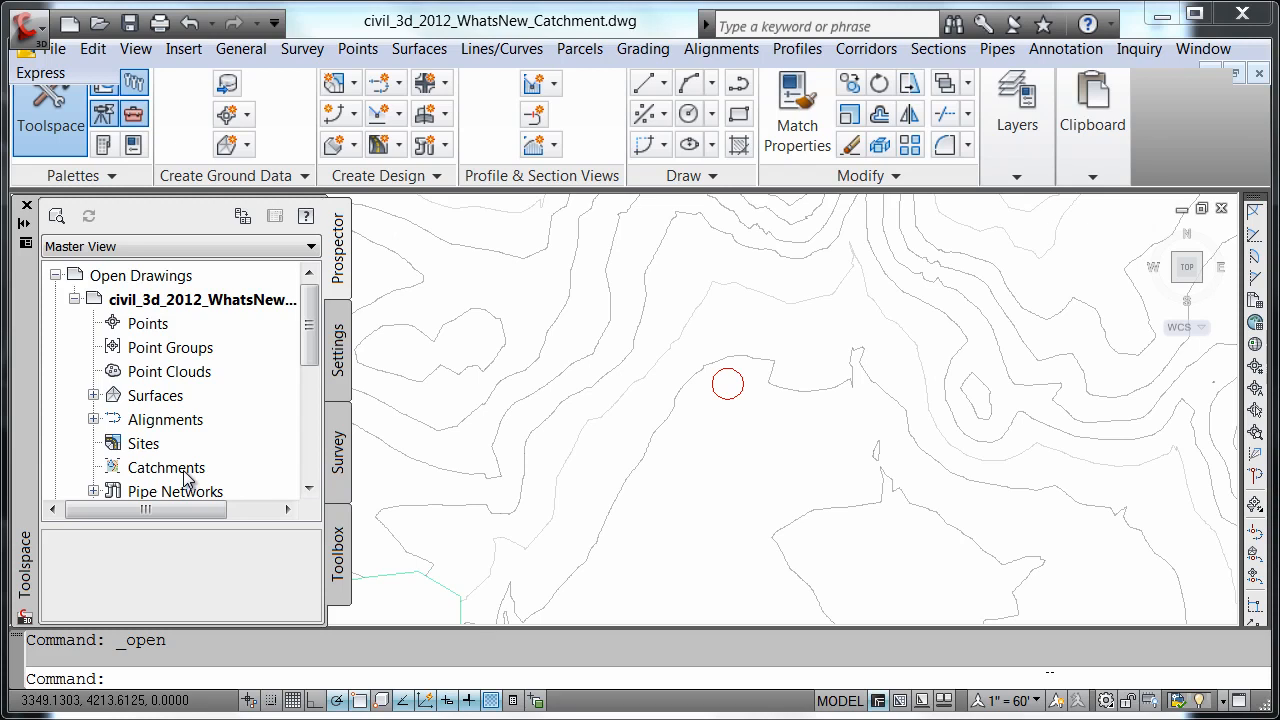
Create a catchment group with the default name Catchment Group - (5) under Catchments.
right_click(166, 467)
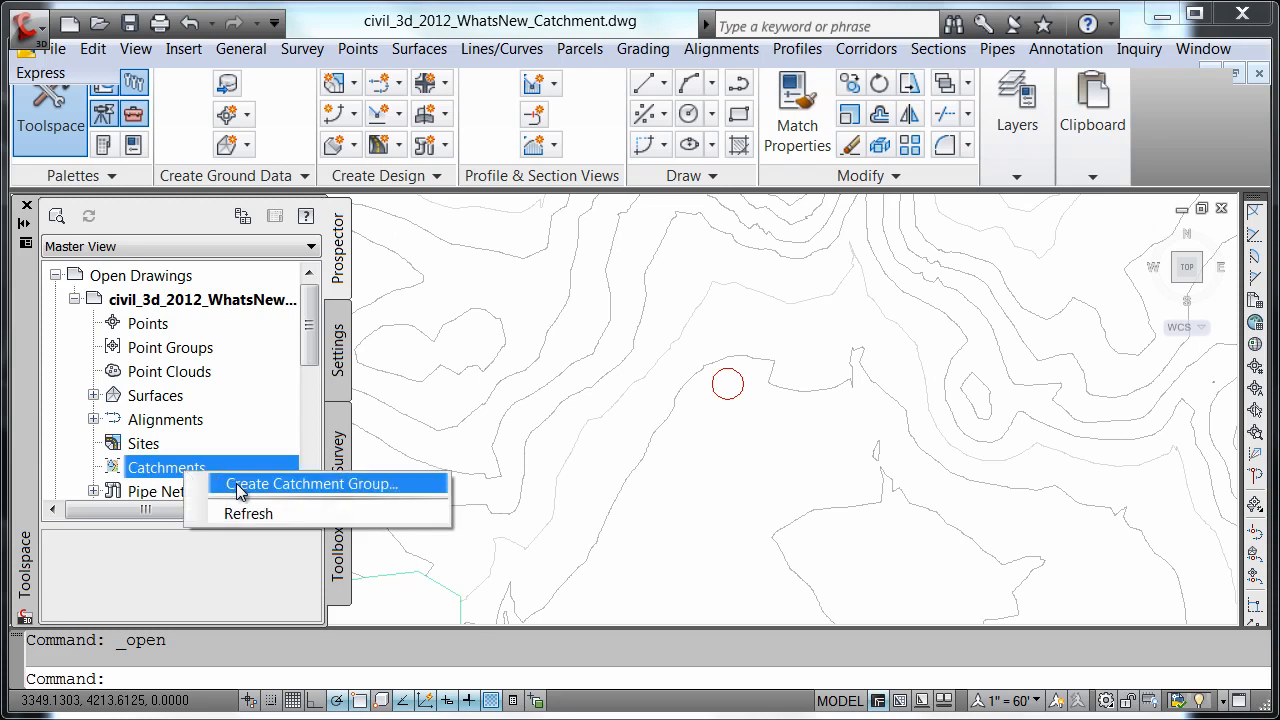
click(311, 483)
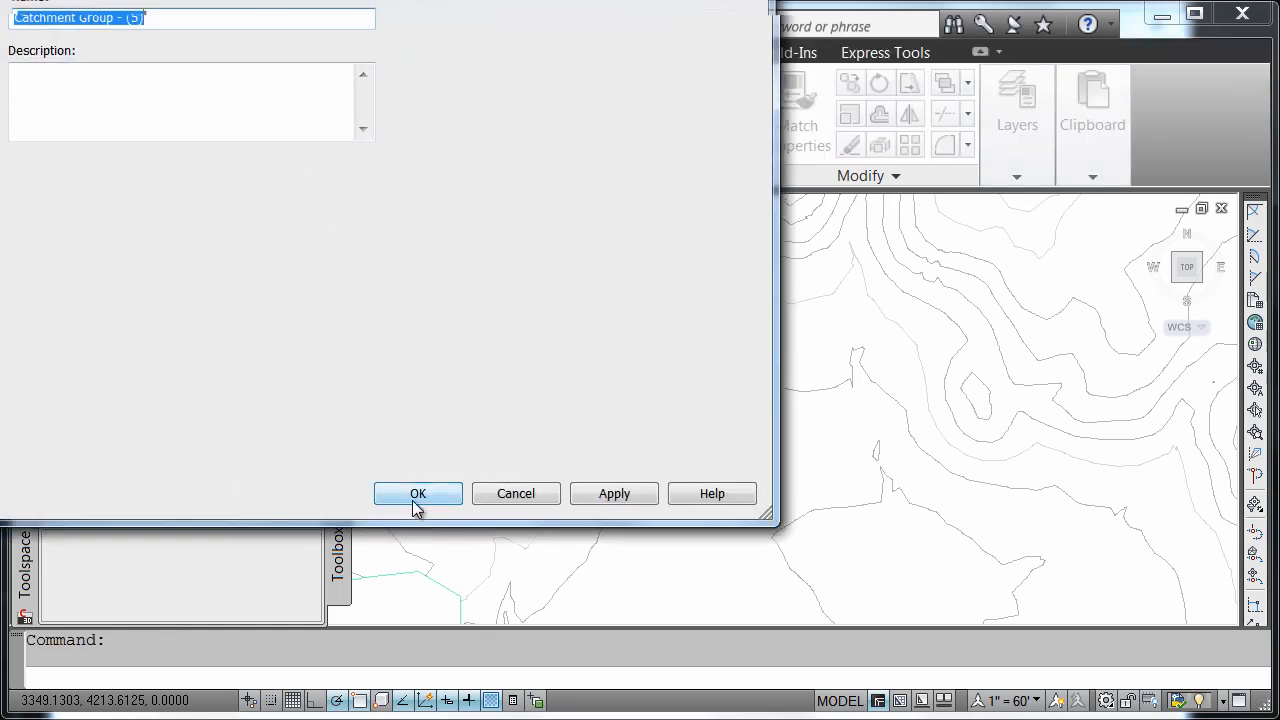
click(417, 493)
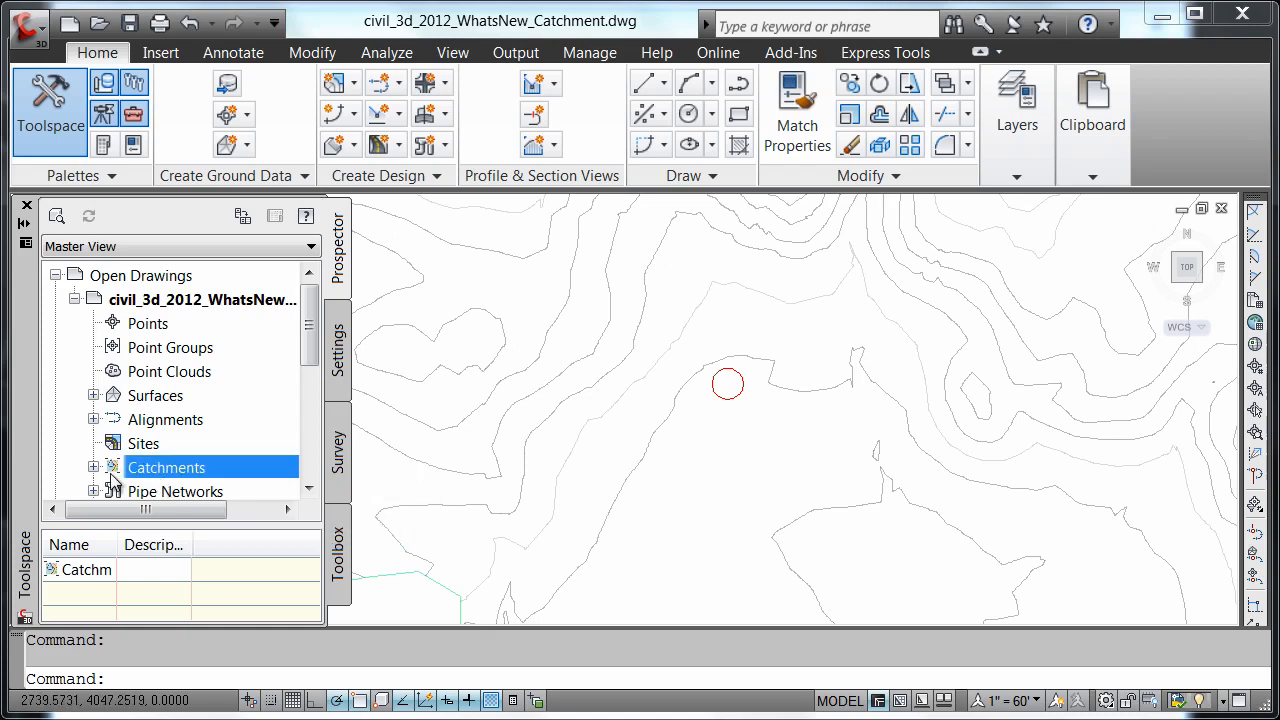
click(93, 467)
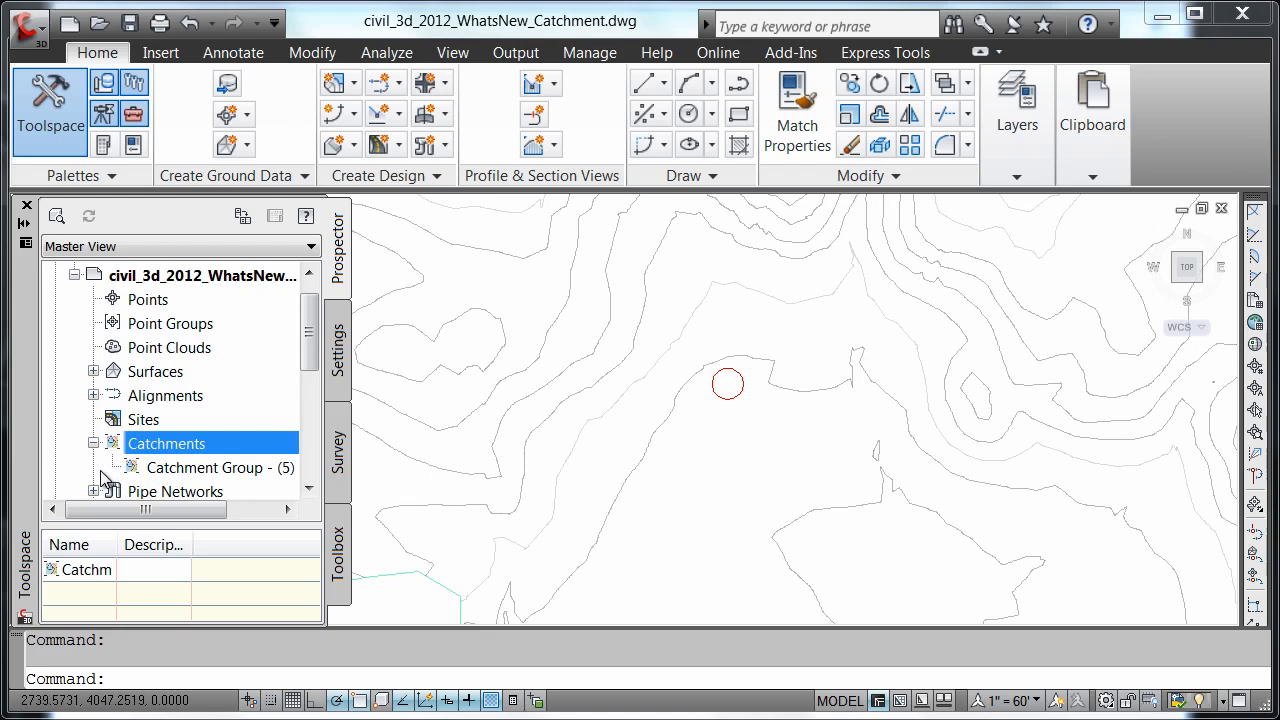
mouse_move(205, 477)
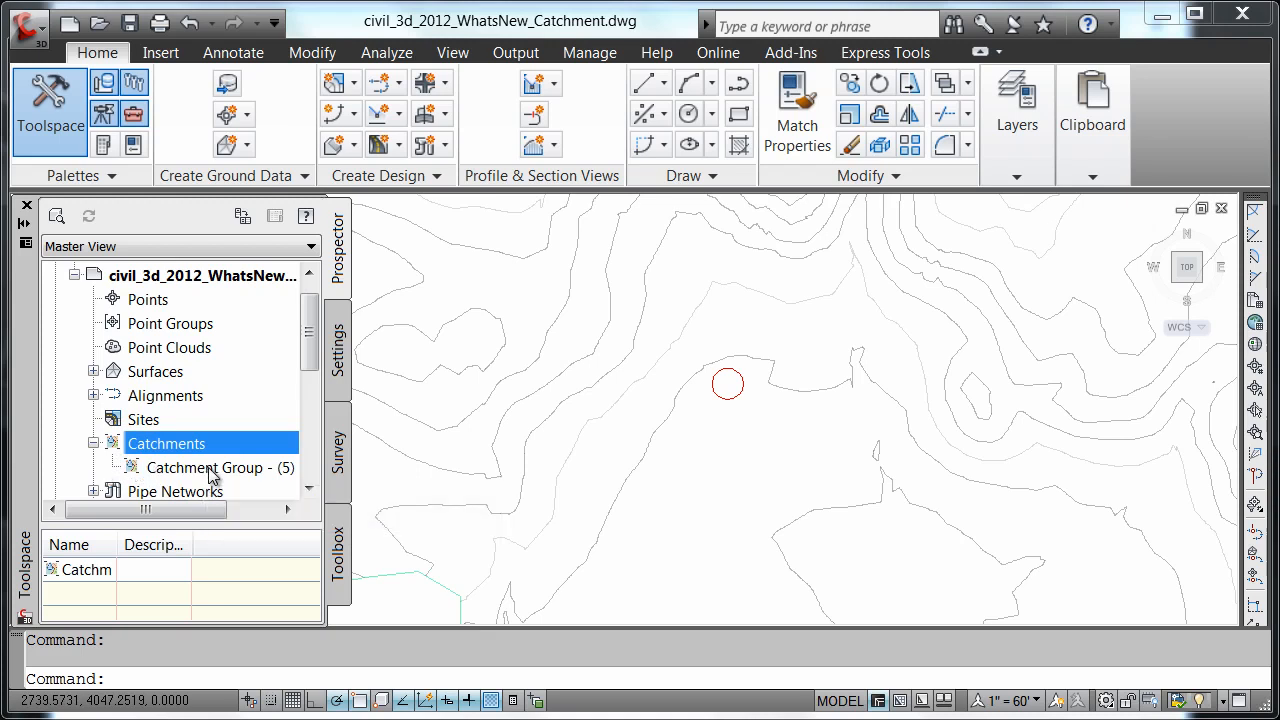
Create a catchment from the TOPO surface discharging at the red circle's centre.
right_click(205, 467)
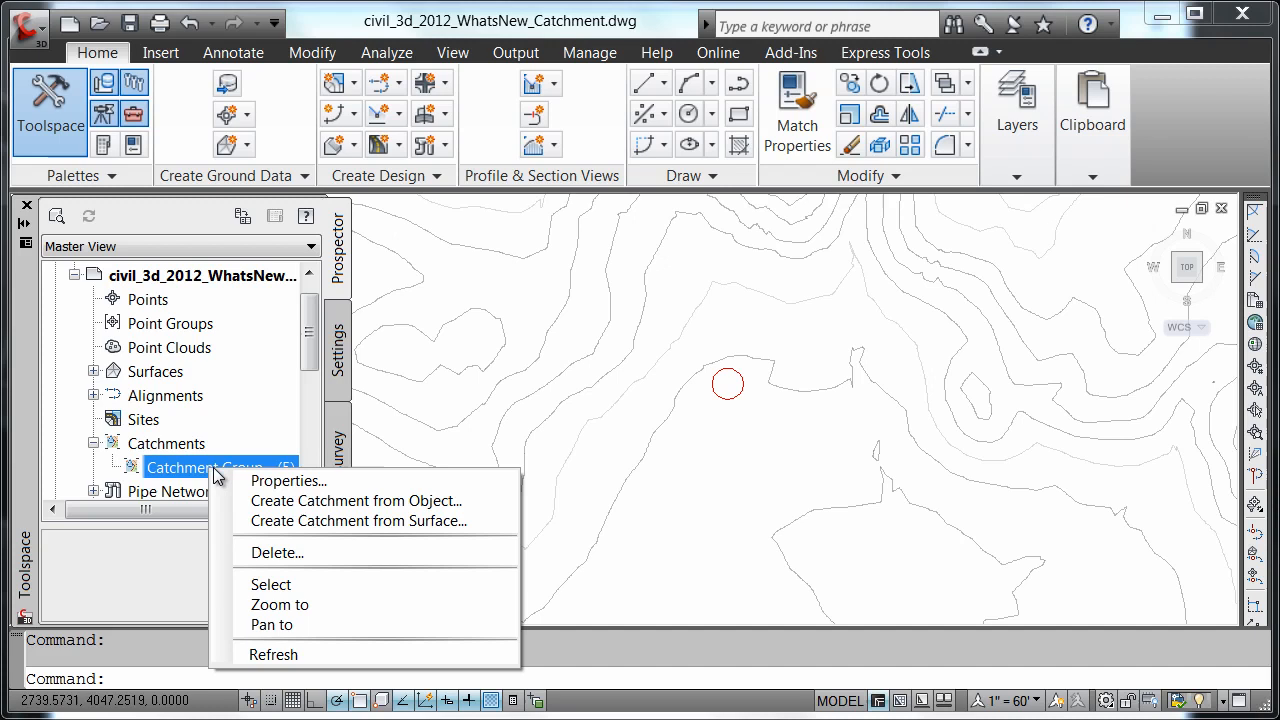
click(356, 500)
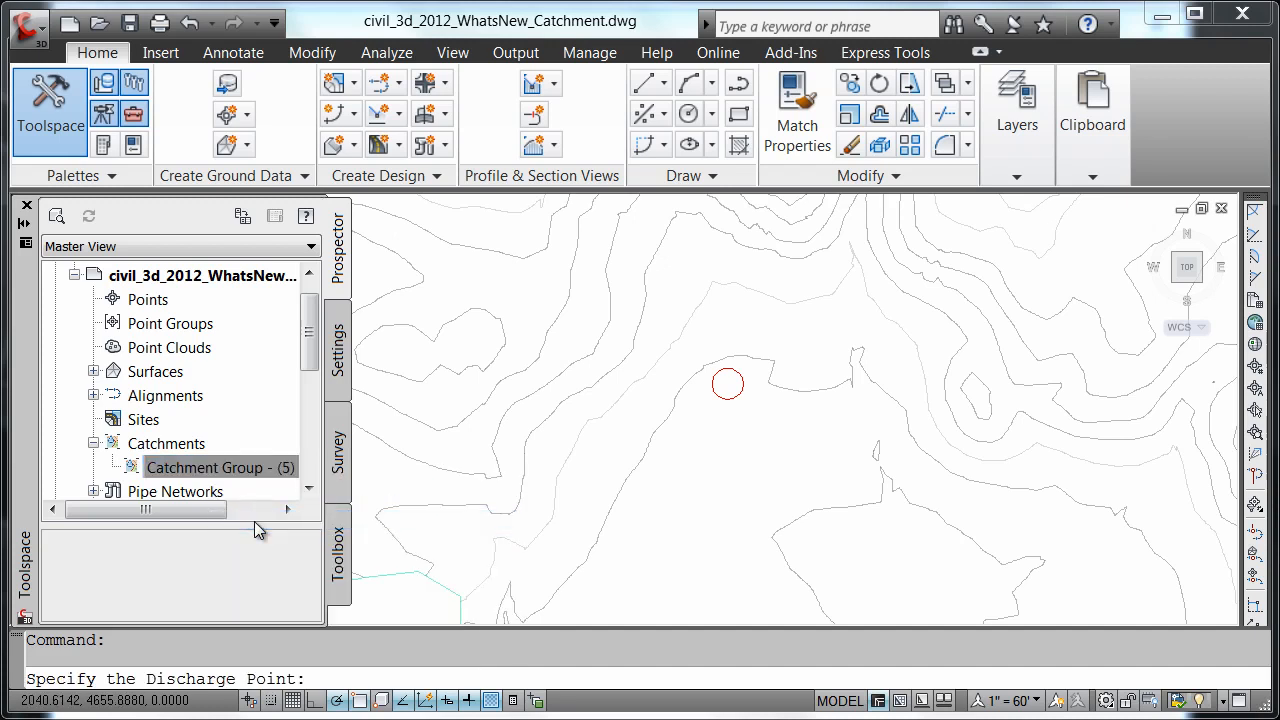
mouse_move(390, 470)
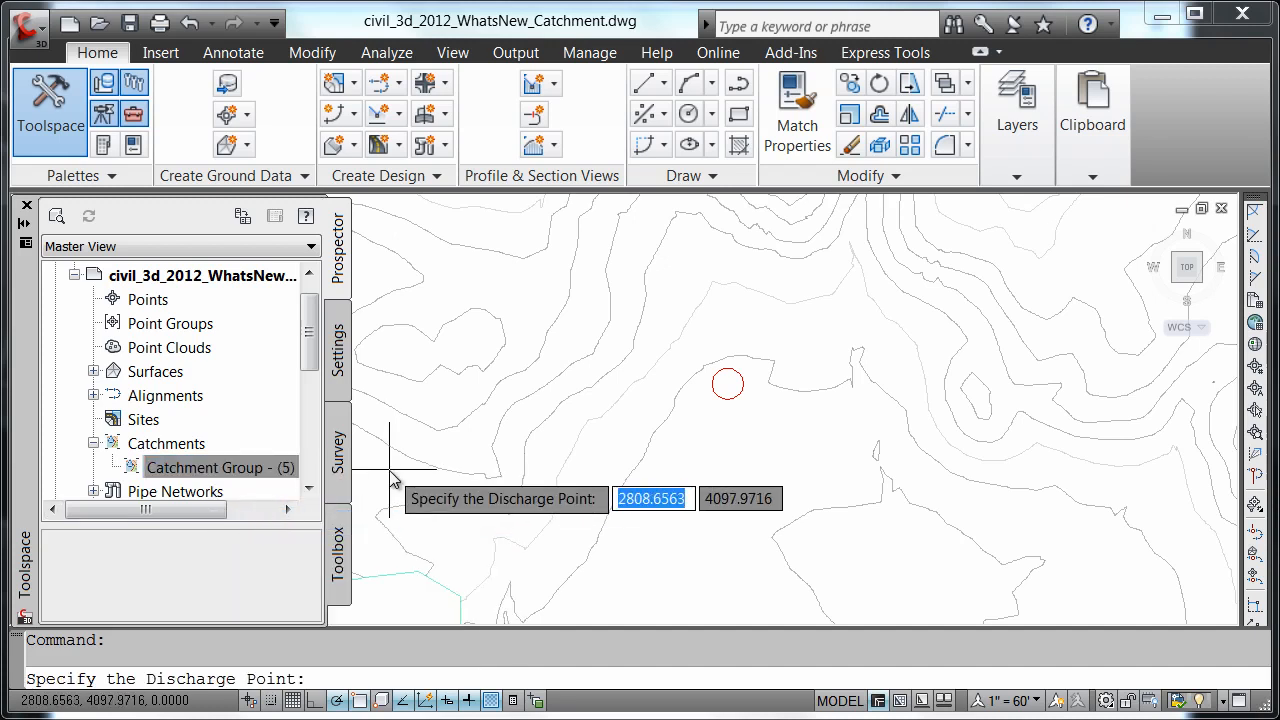
mouse_move(515, 485)
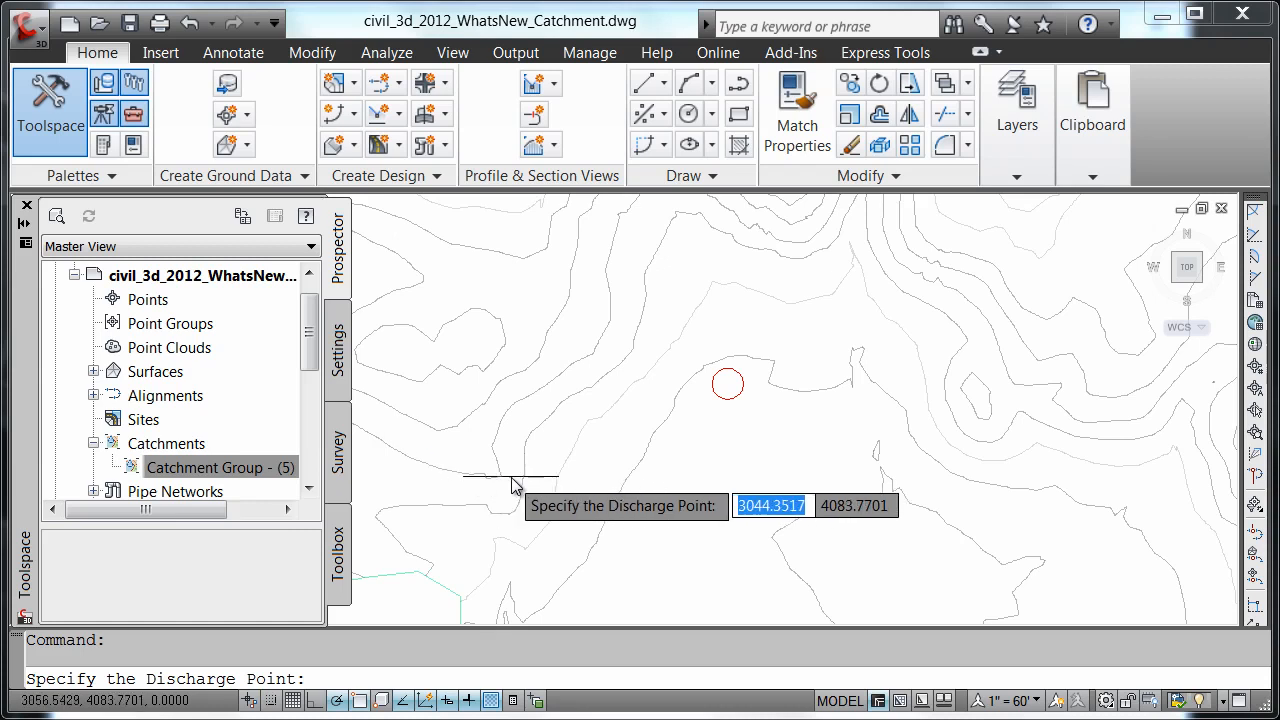
mouse_move(625, 410)
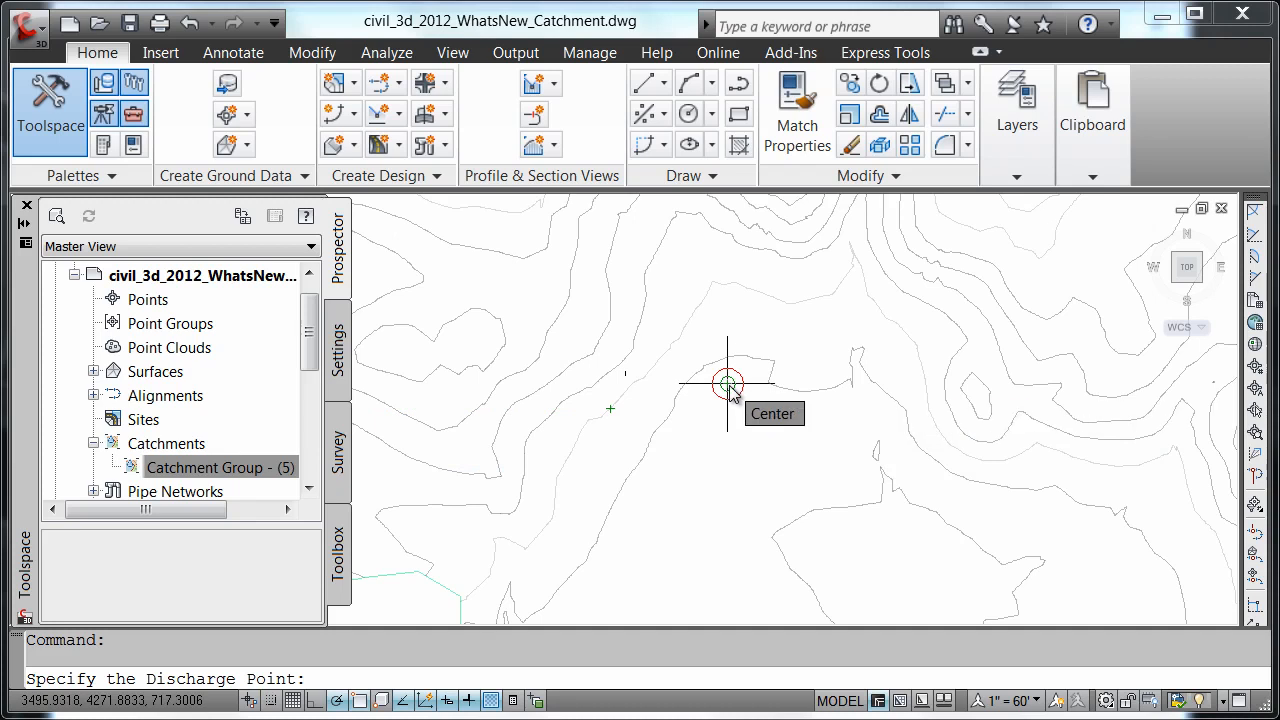
click(728, 385)
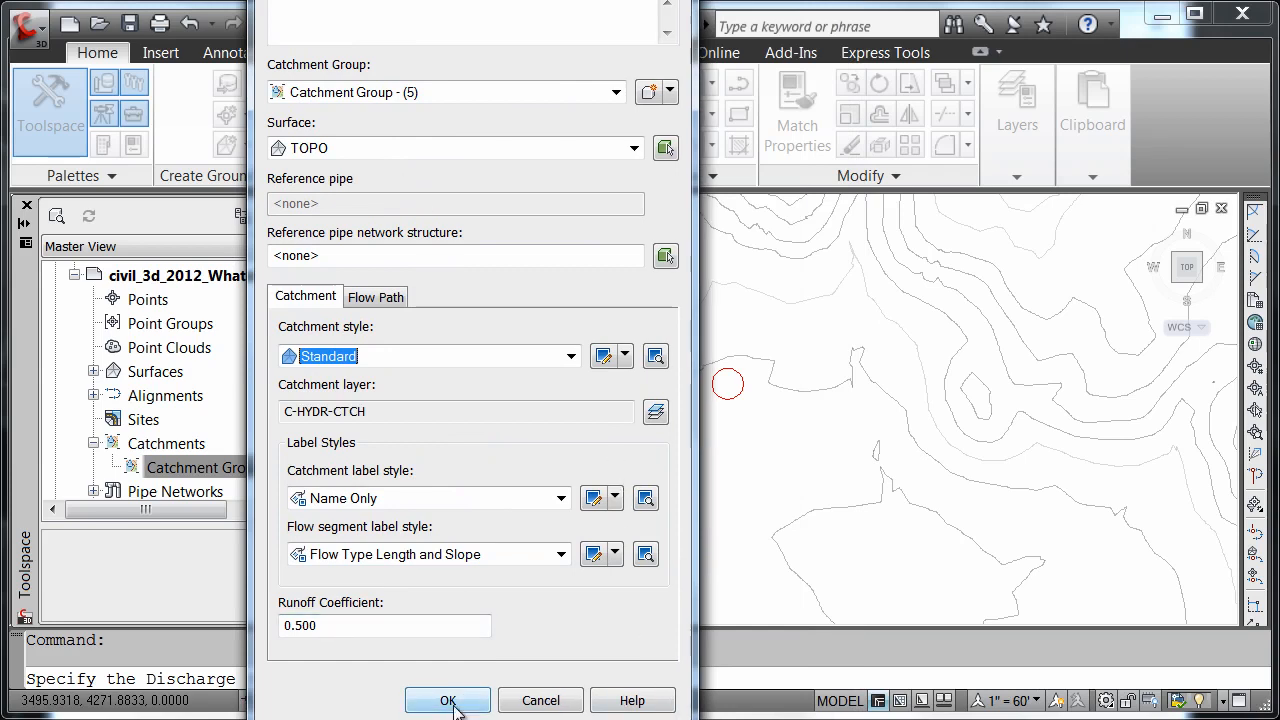
click(447, 700)
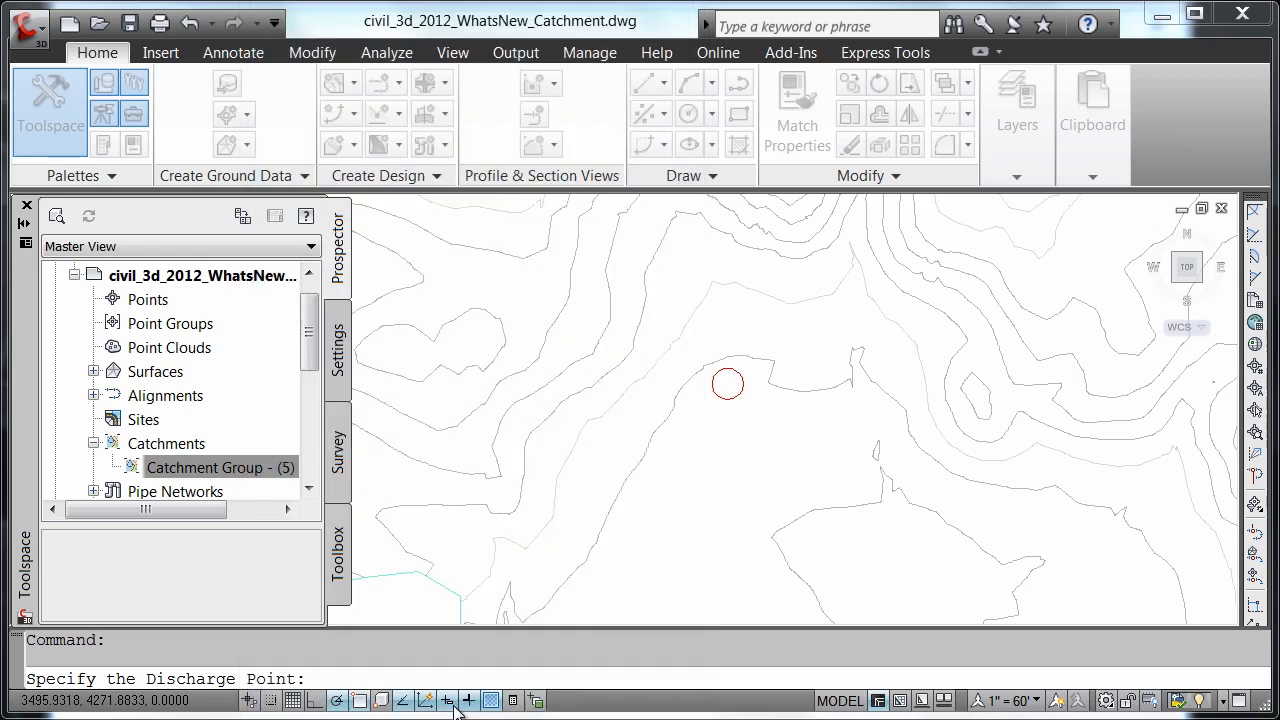
End the discharge point command and pick the new catchment boundary.
click(728, 384)
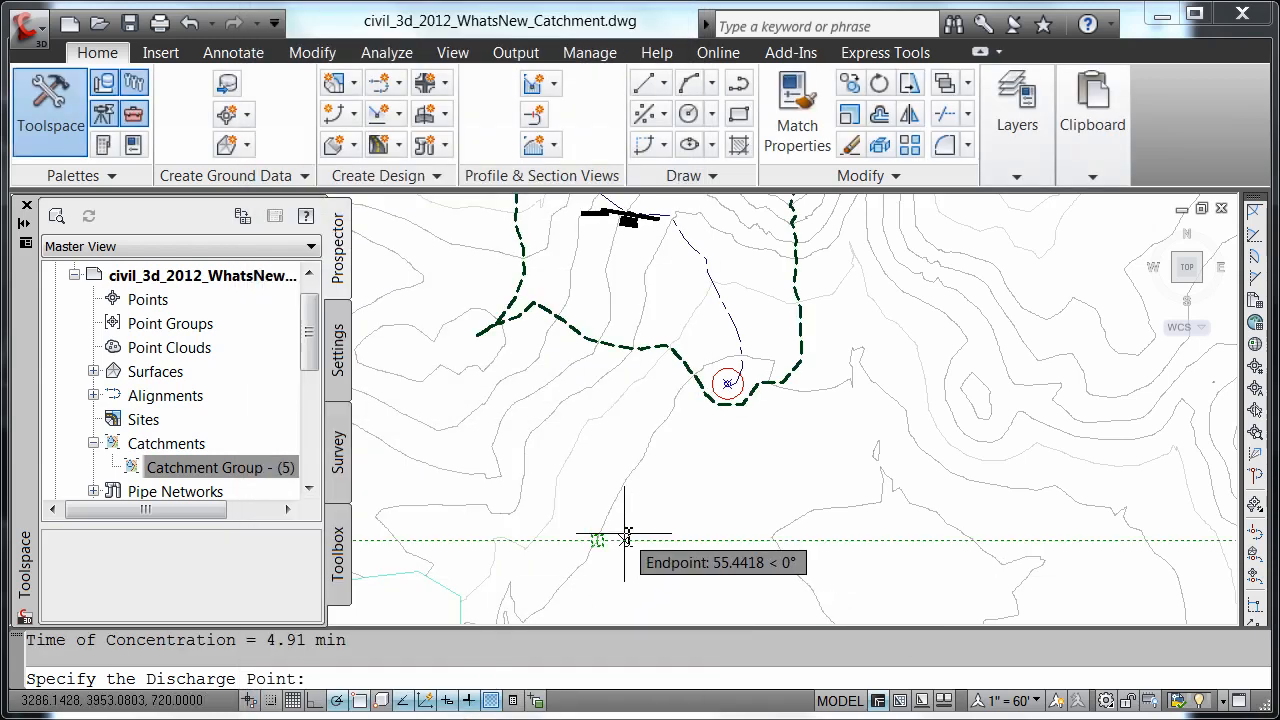
key(Escape)
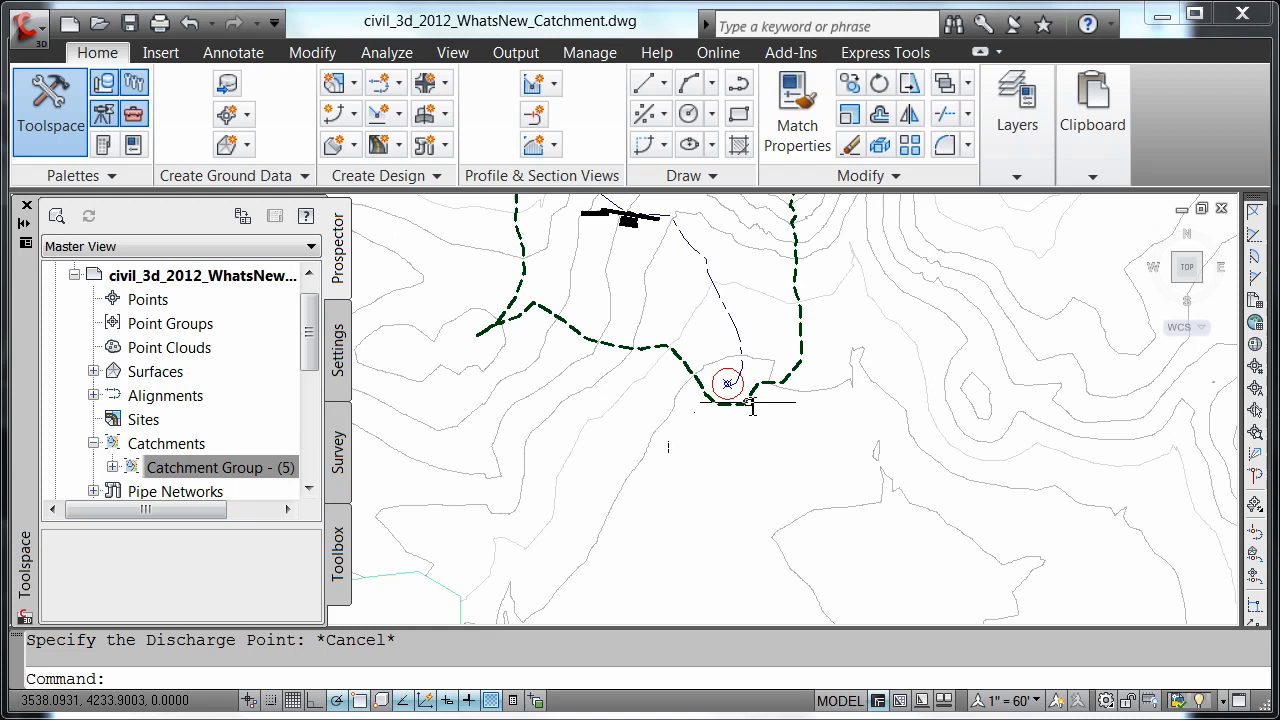
mouse_move(752, 400)
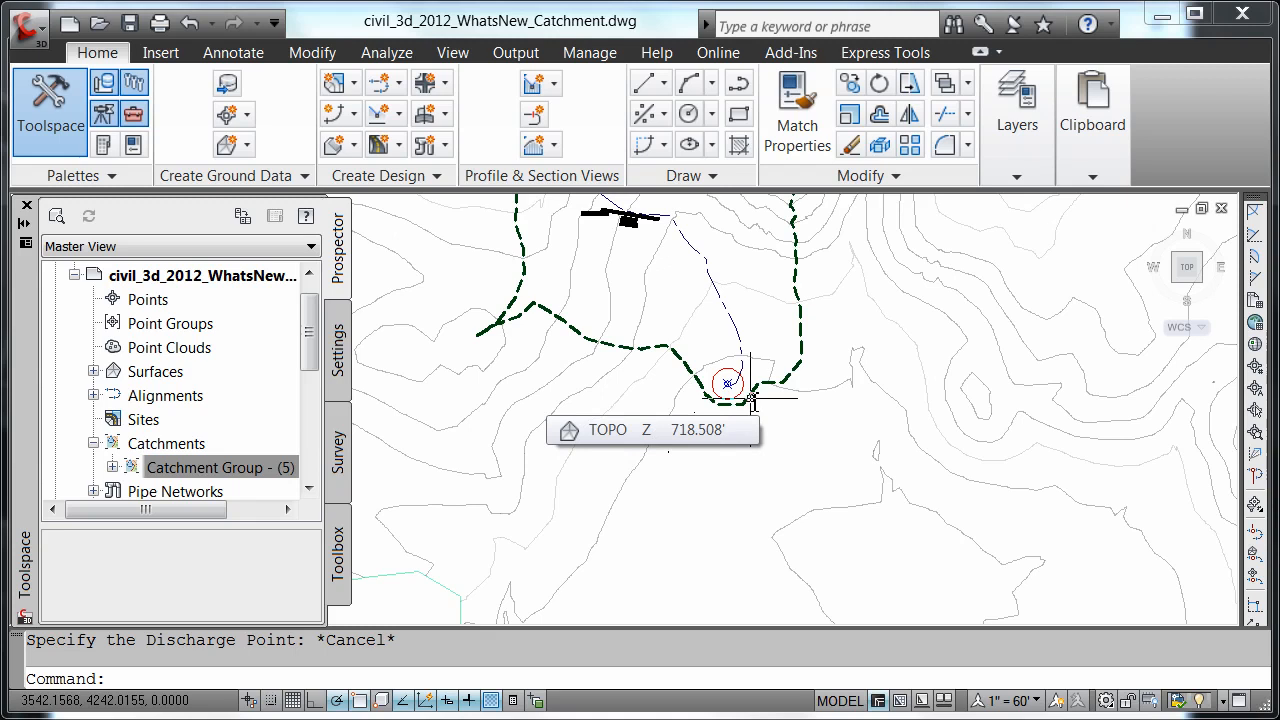
click(750, 398)
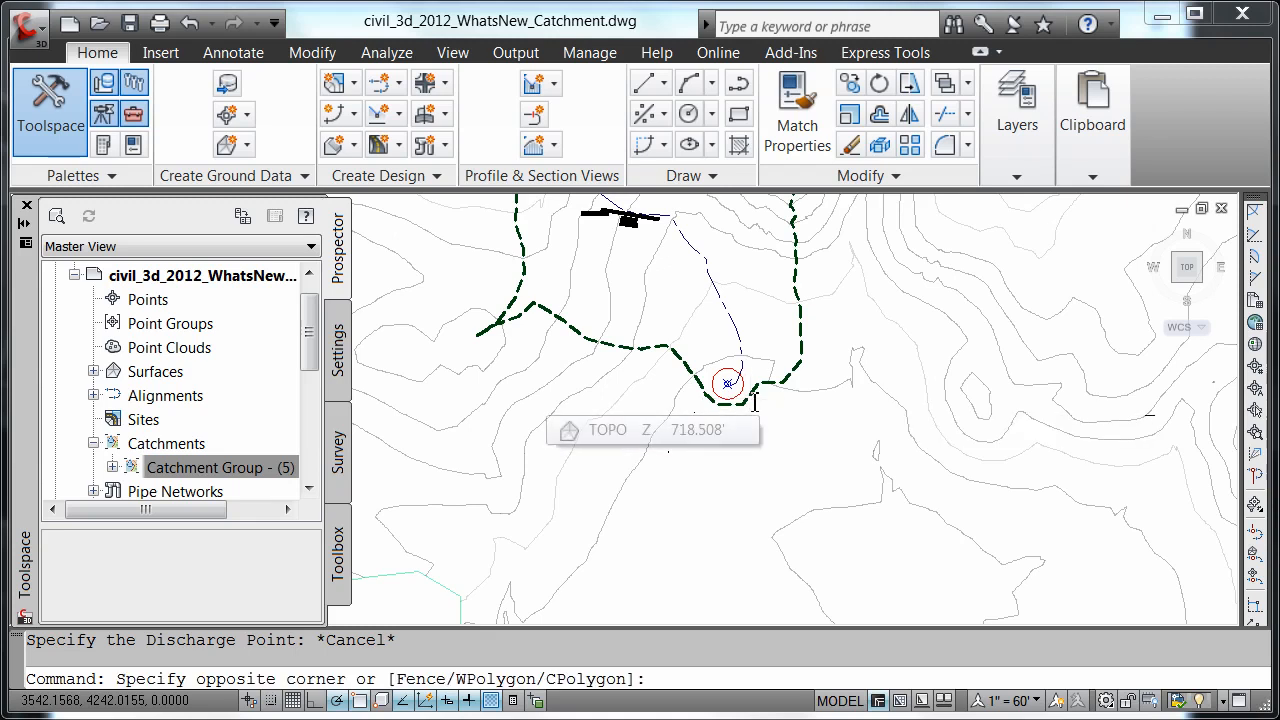
Review the new catchment's properties (runoff 0.500, TR-55 Tc 4.91 min) and accept them.
click(728, 383)
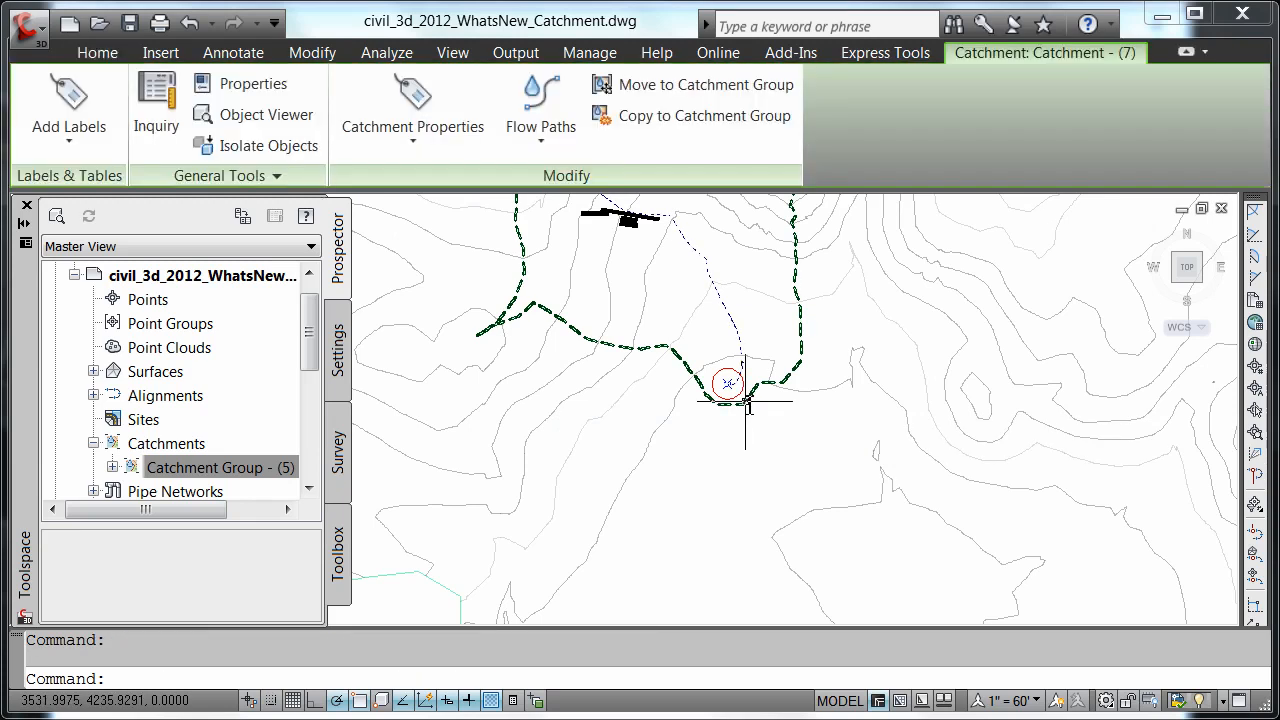
right_click(748, 410)
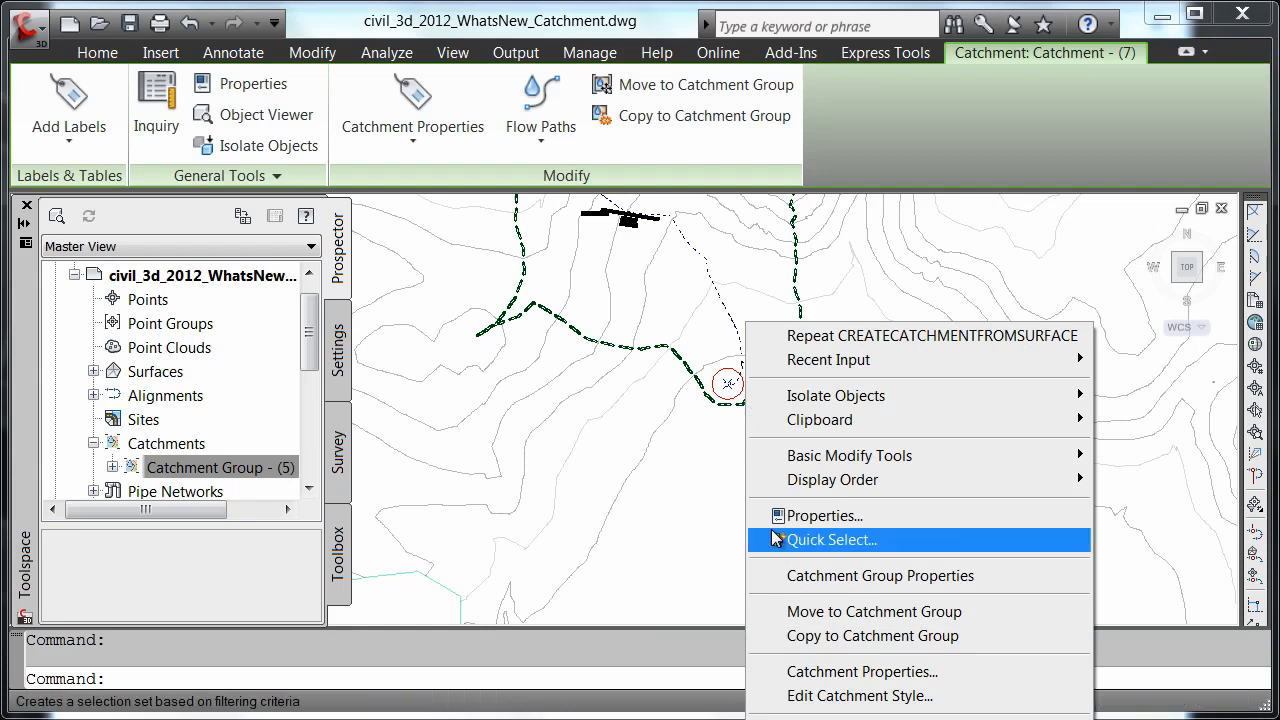
click(861, 671)
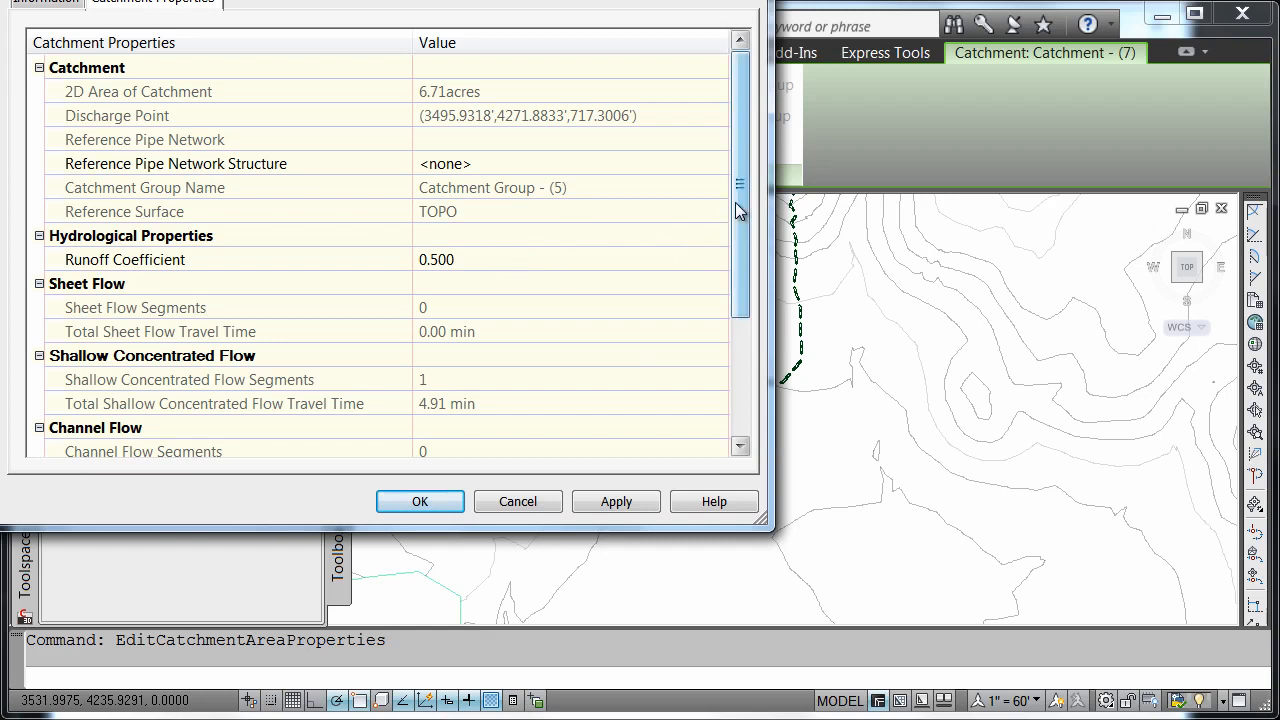
scroll(down, 3)
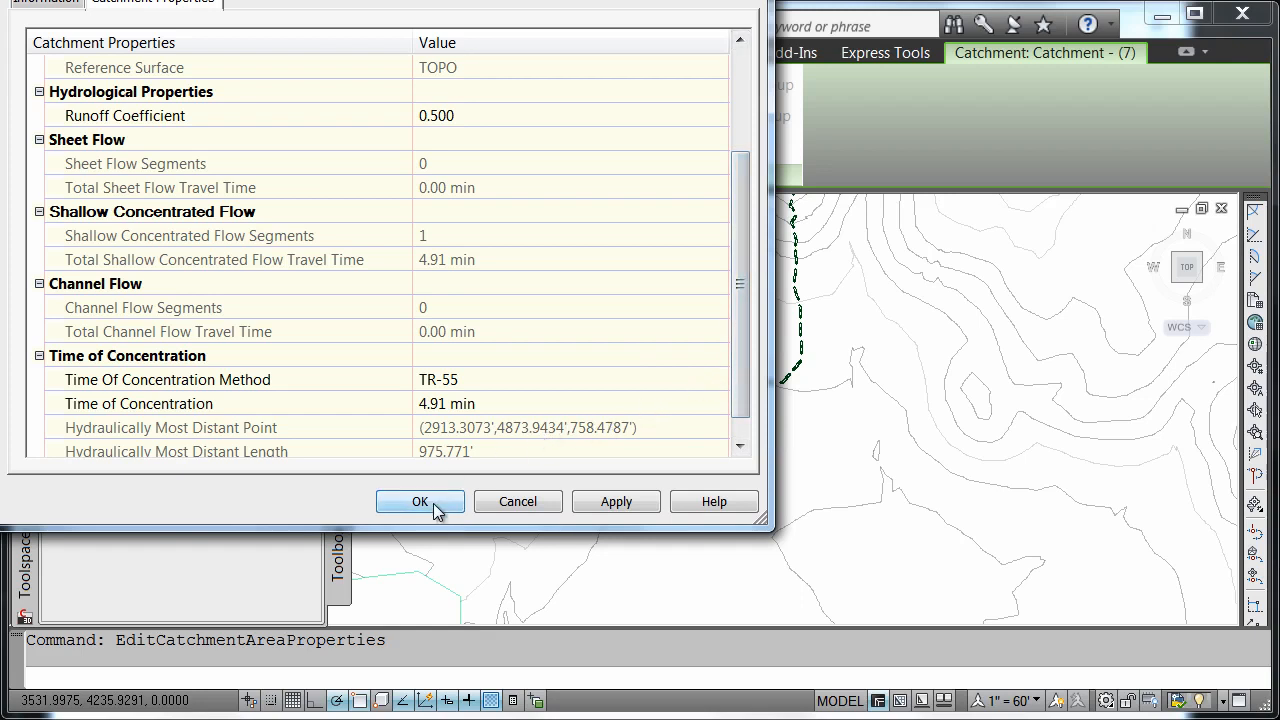
click(419, 501)
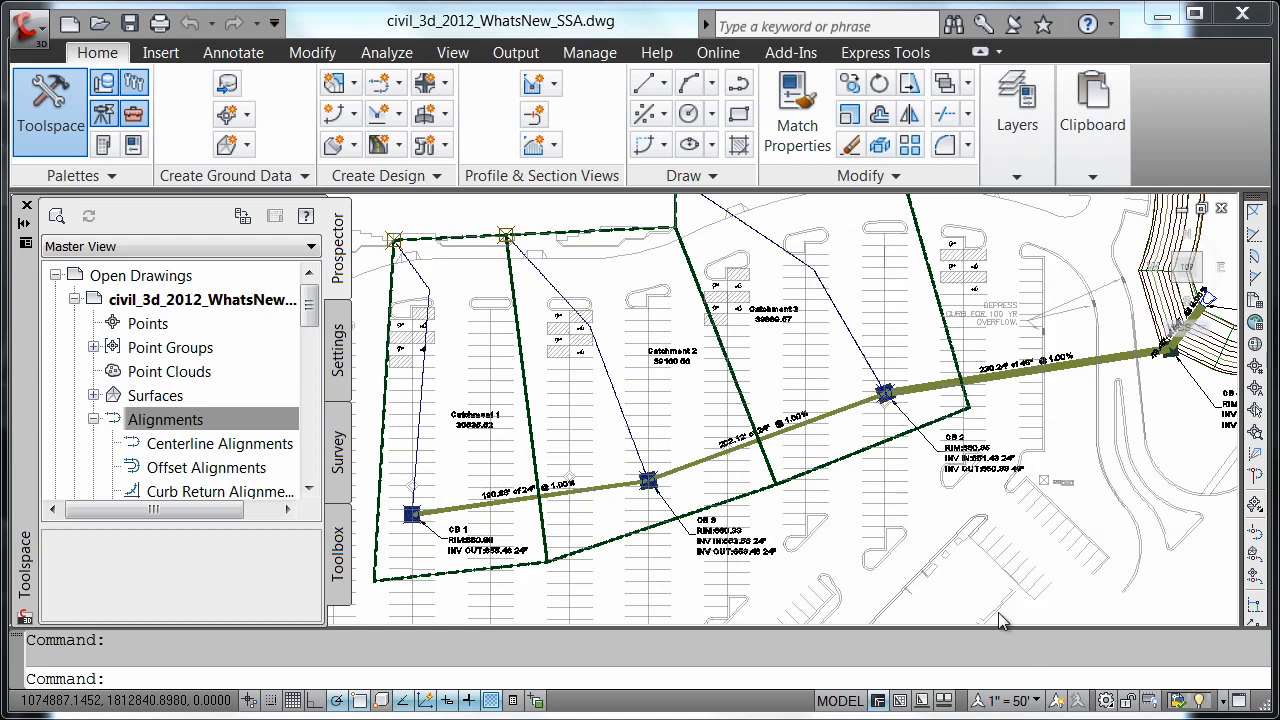
mouse_move(845, 420)
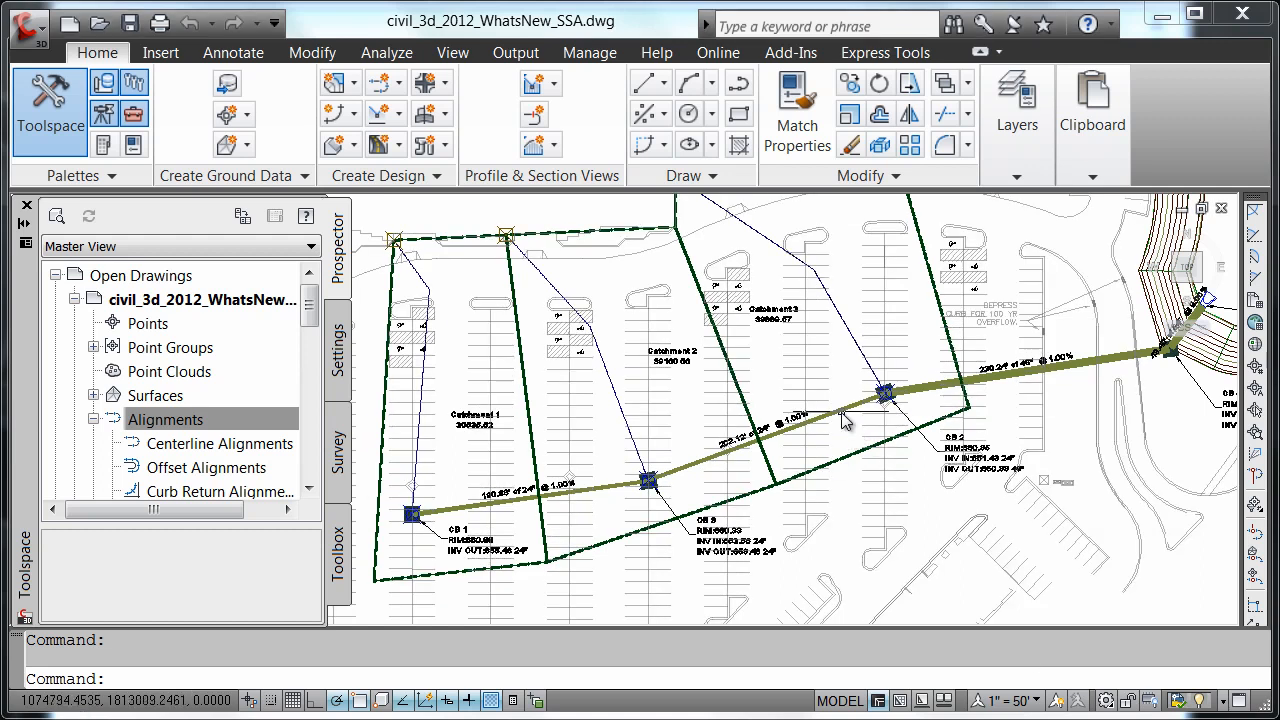
Export the Stormwater Pipe Network and its catchments to Storm and Sanitary Analysis.
scroll(up, 3)
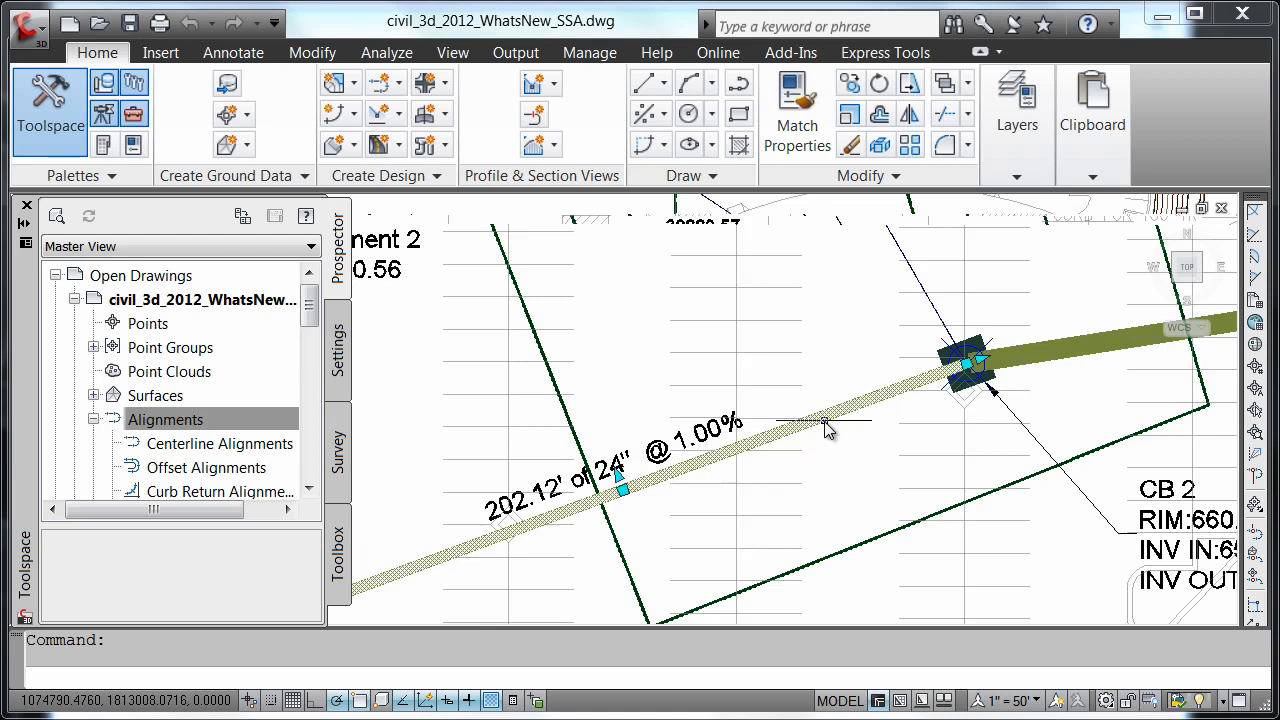
click(965, 365)
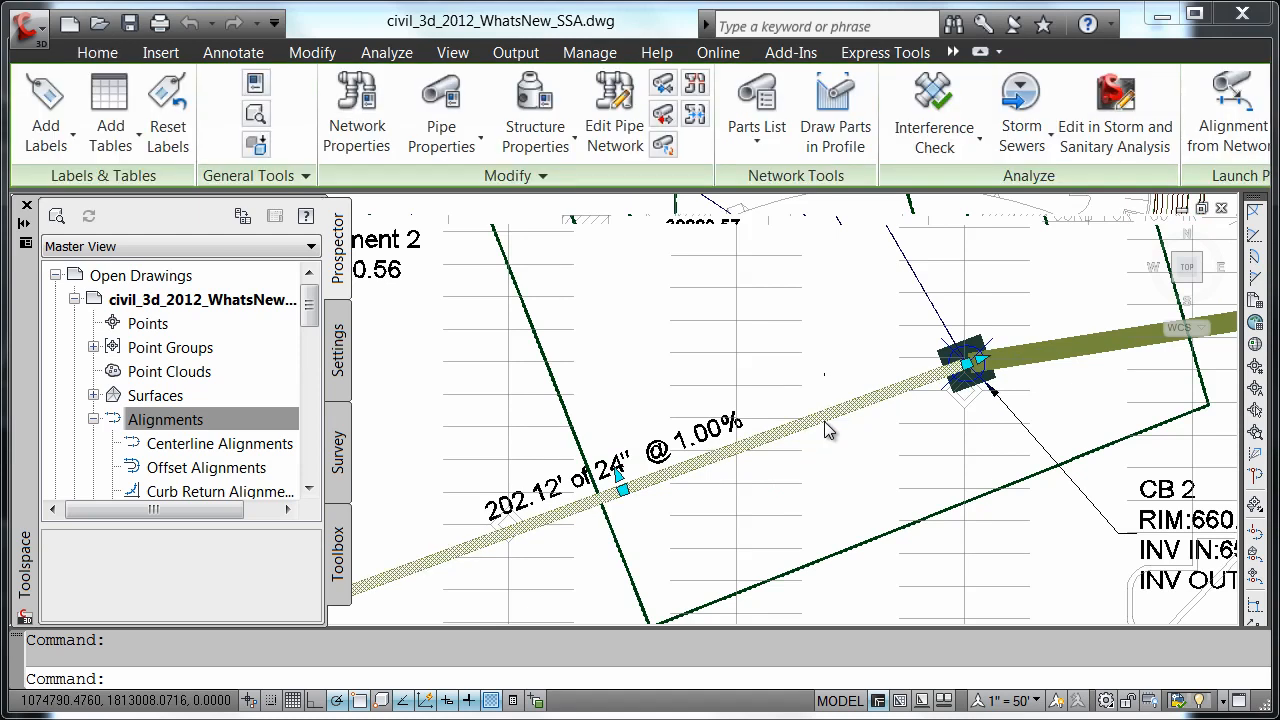
mouse_move(862, 338)
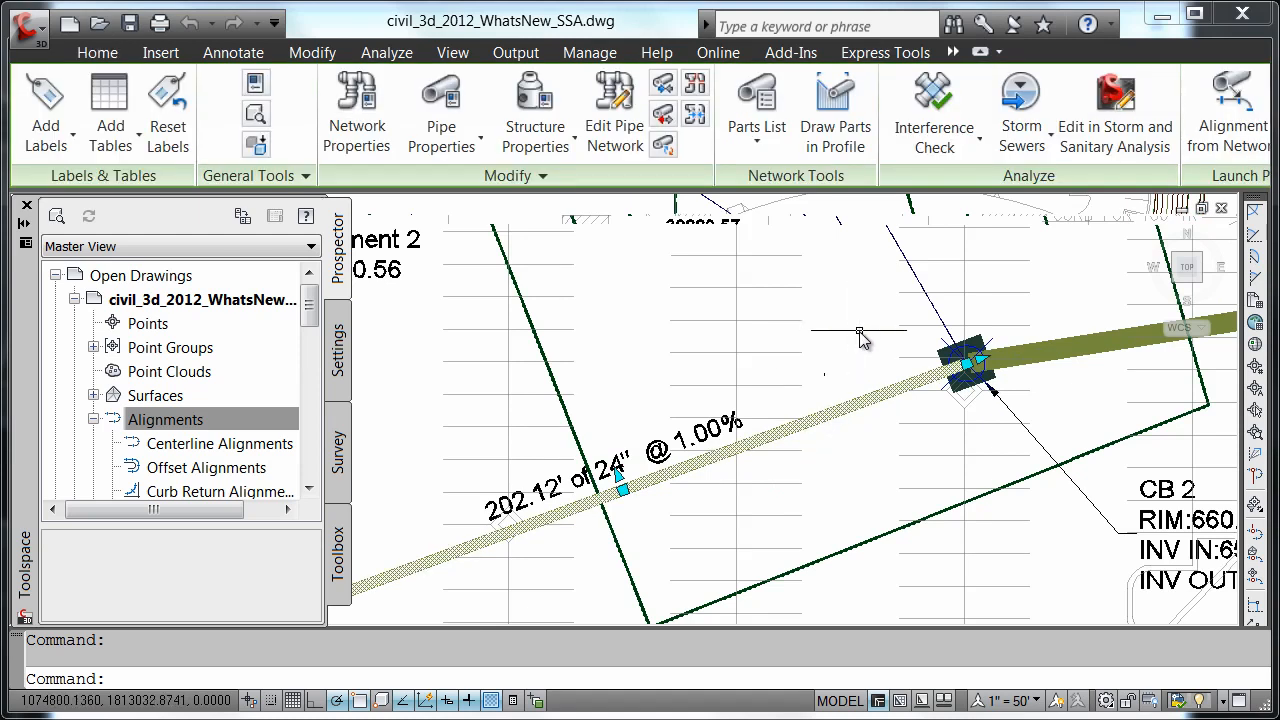
mouse_move(1020, 265)
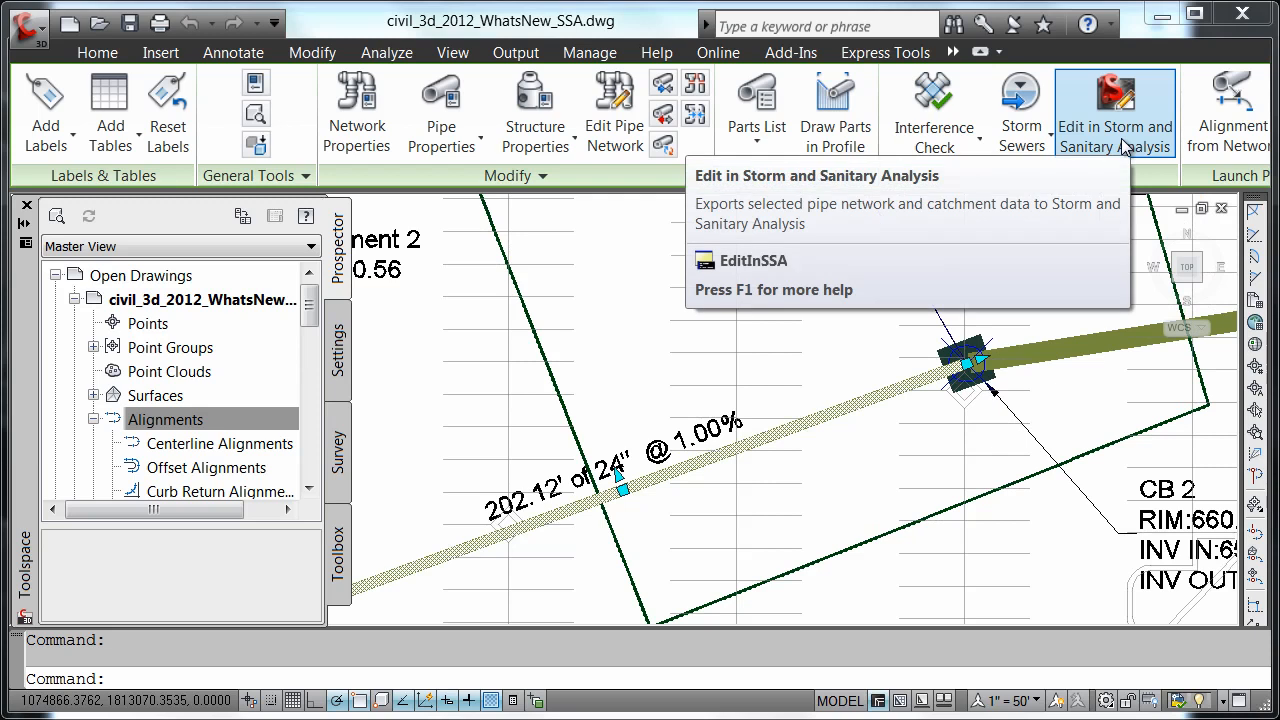
click(1114, 110)
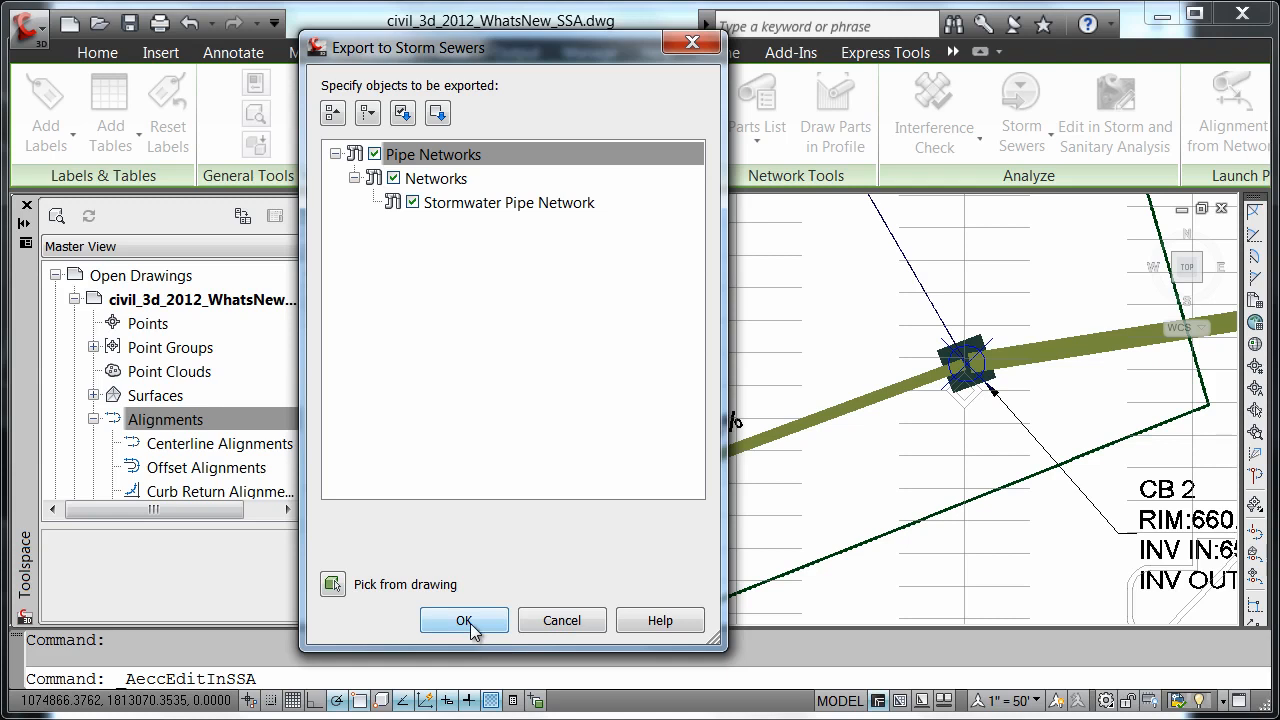
click(463, 620)
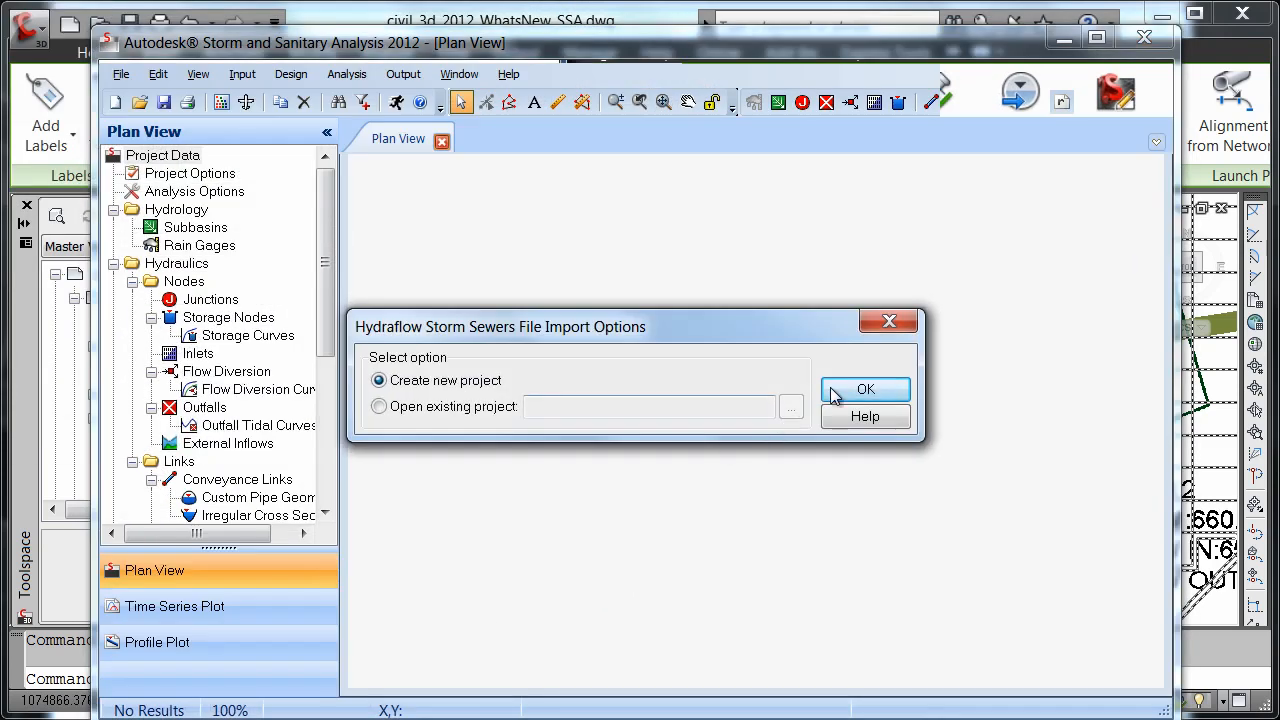
Import as a new project without saving the log, then show Plan View.
click(866, 389)
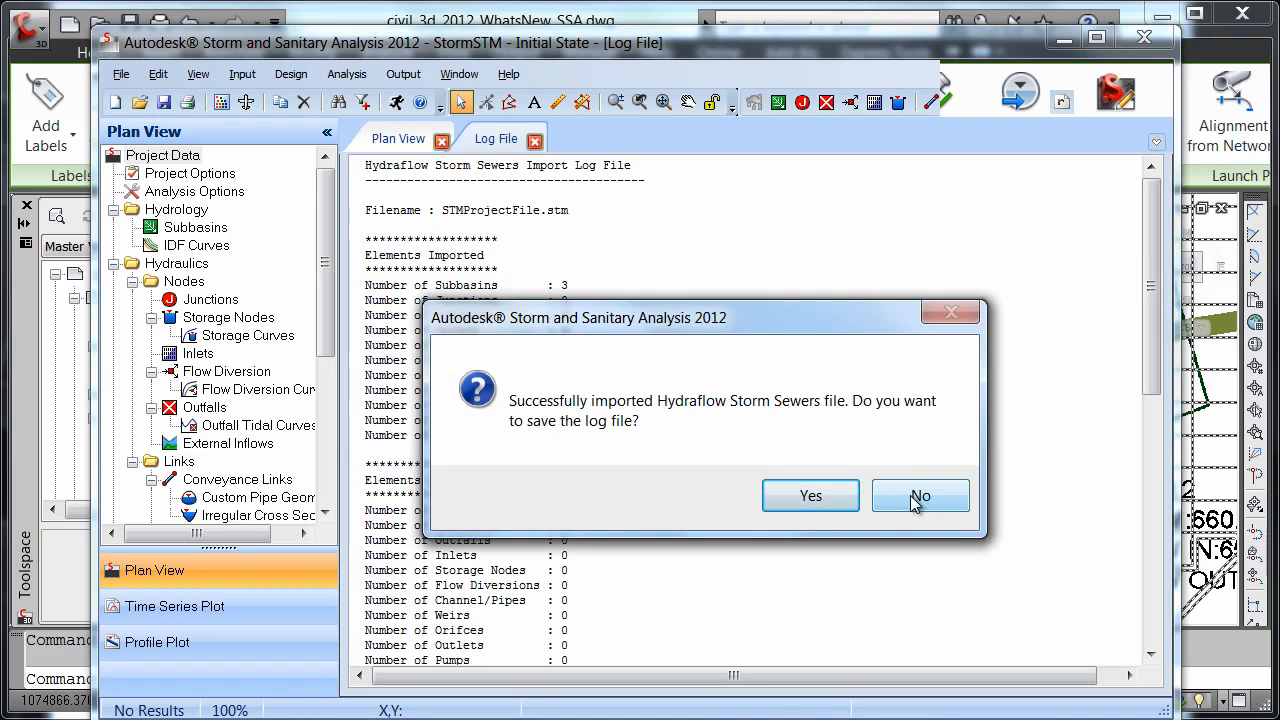
click(919, 495)
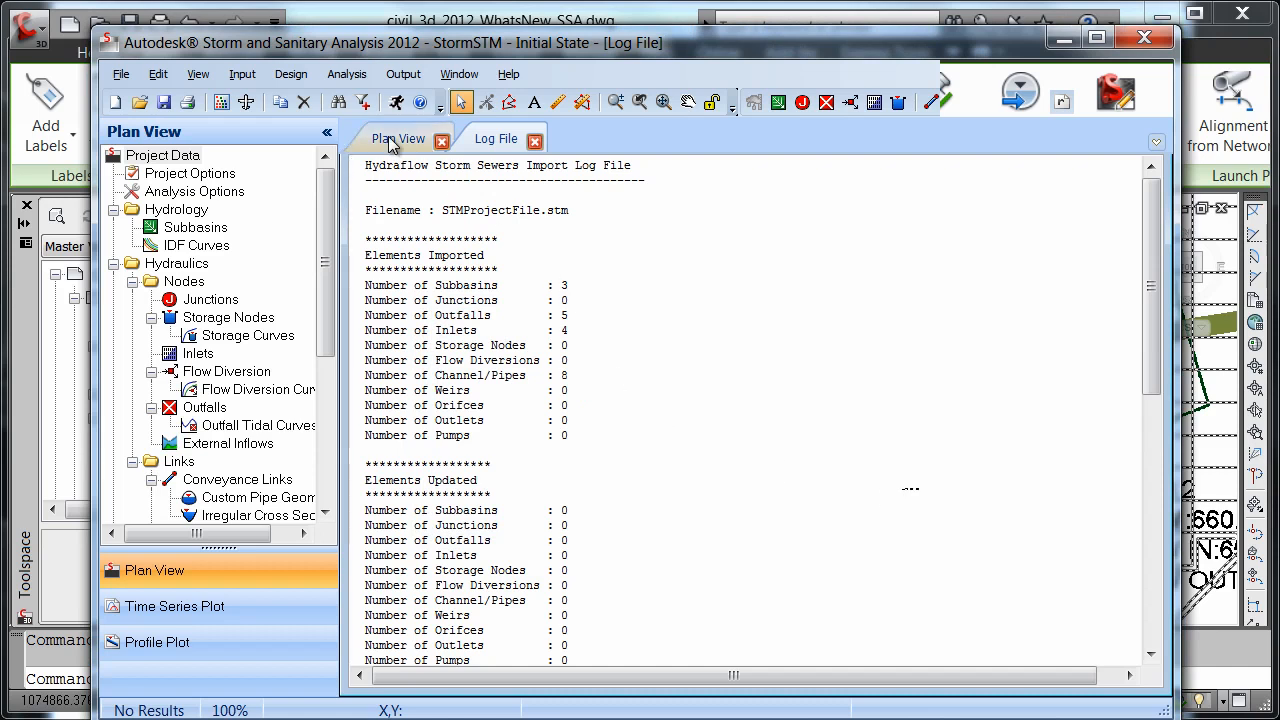
click(398, 138)
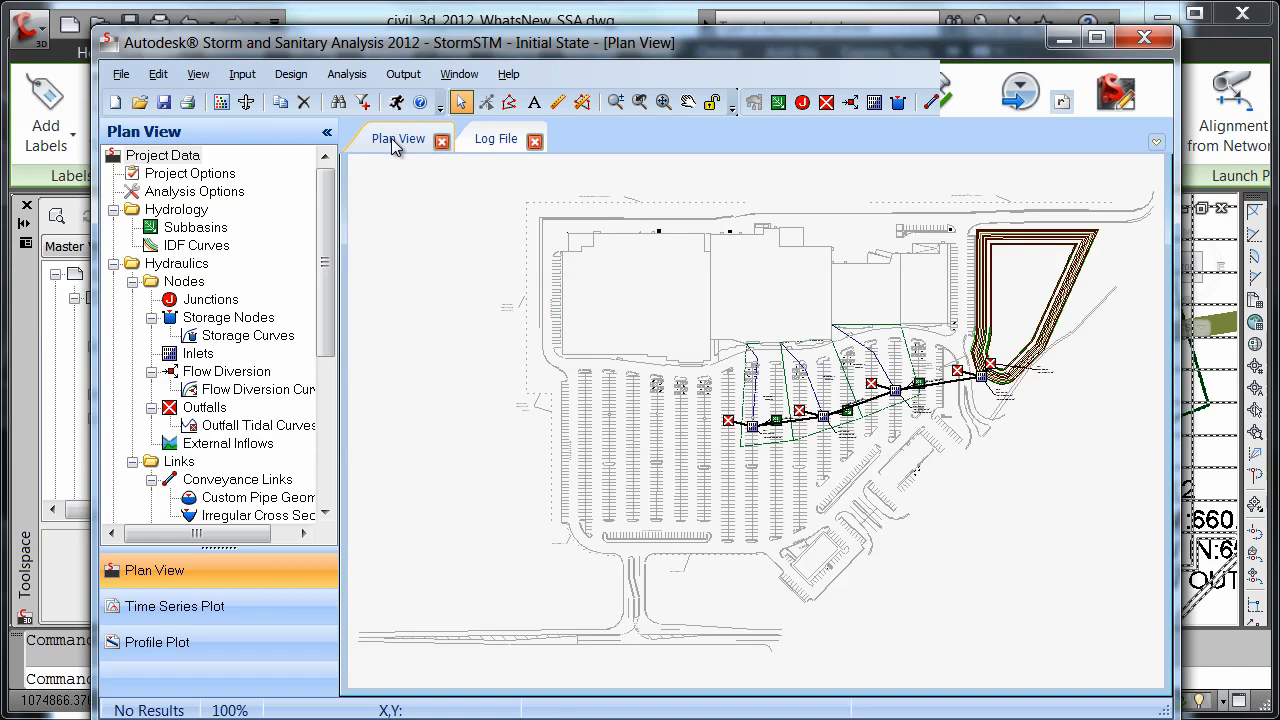
mouse_move(660, 213)
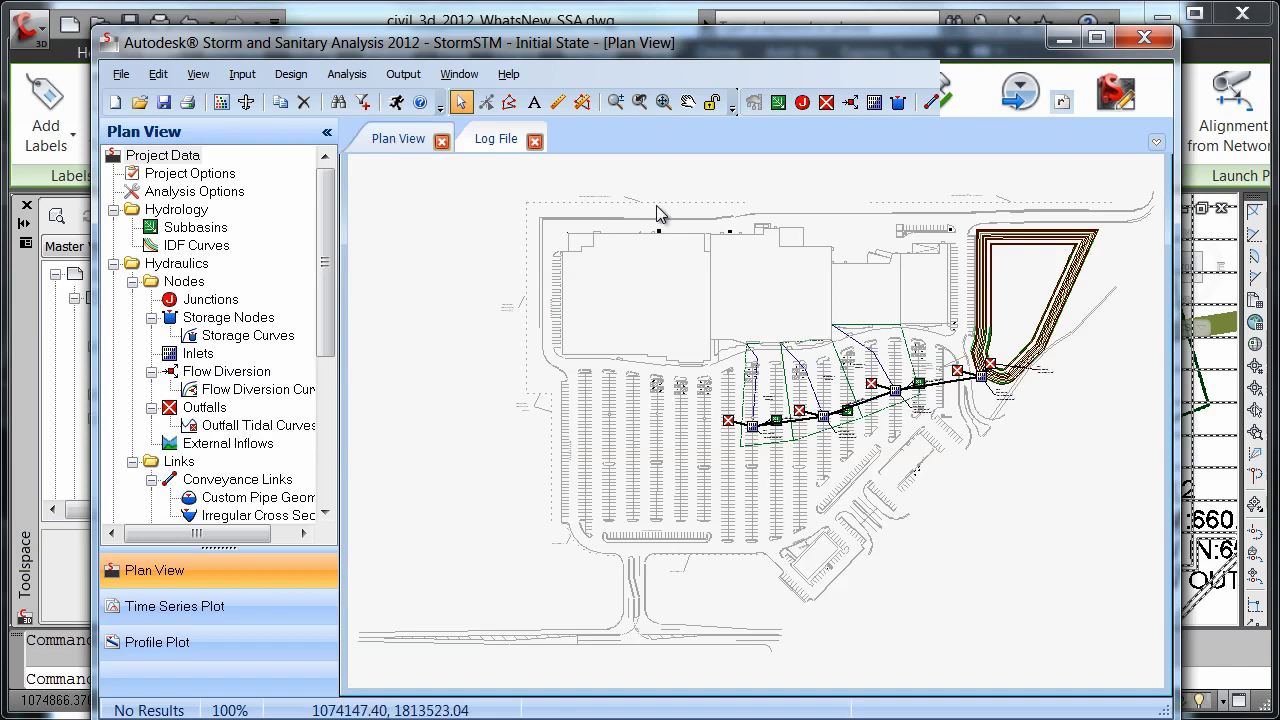
mouse_move(868, 280)
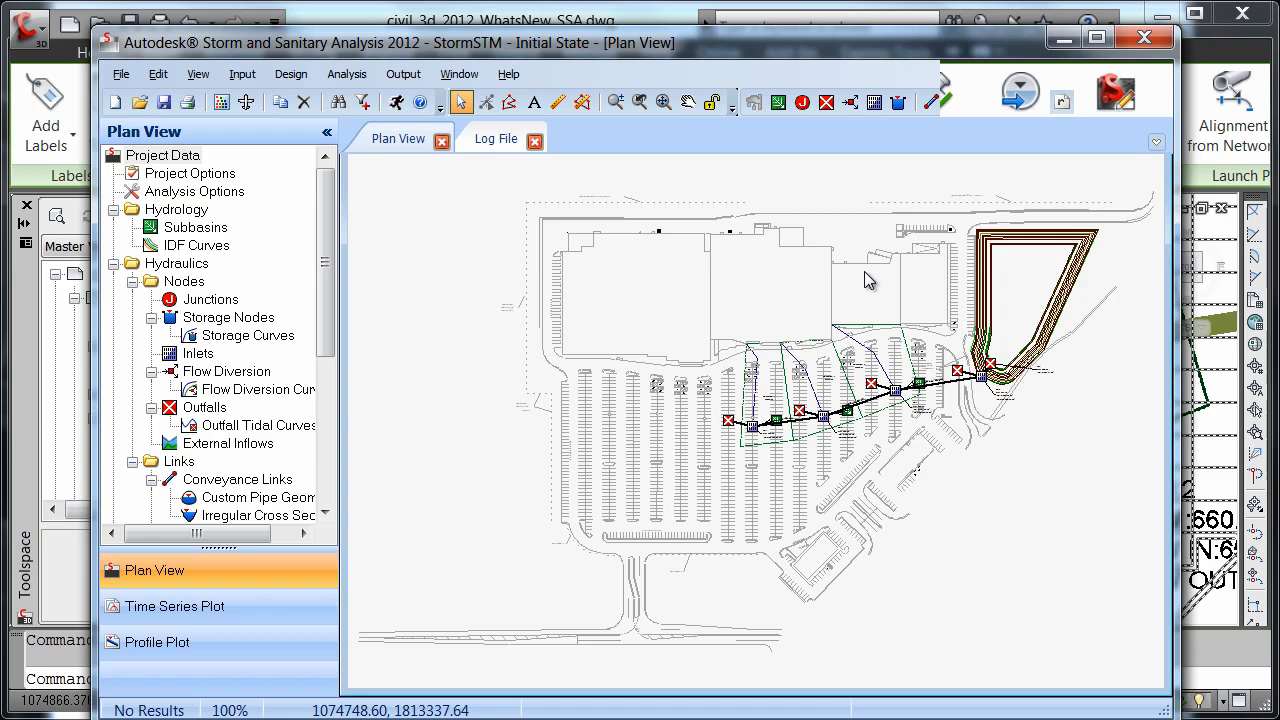
Zoom into the plan to view Sub-CB 3's data: 0.8990 ac, runoff 0.50, 5.00 min TOC.
scroll(up, 3)
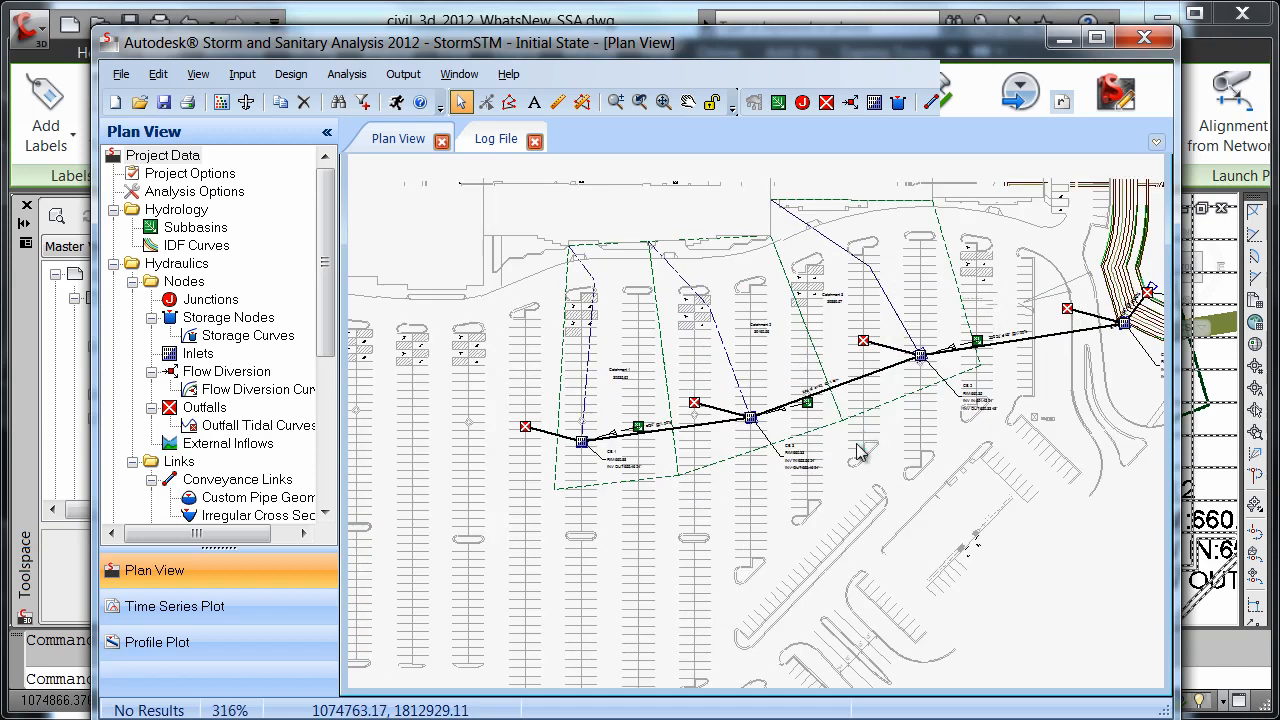
drag(860, 450, 790, 400)
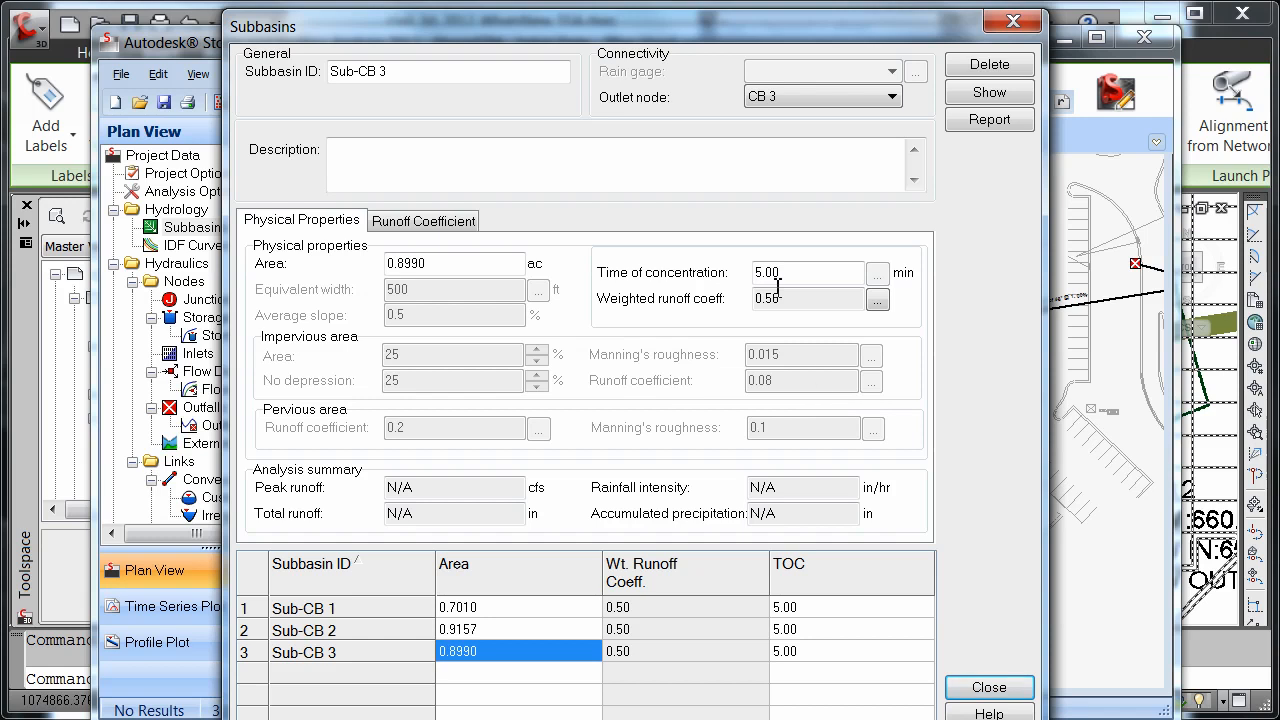
click(710, 164)
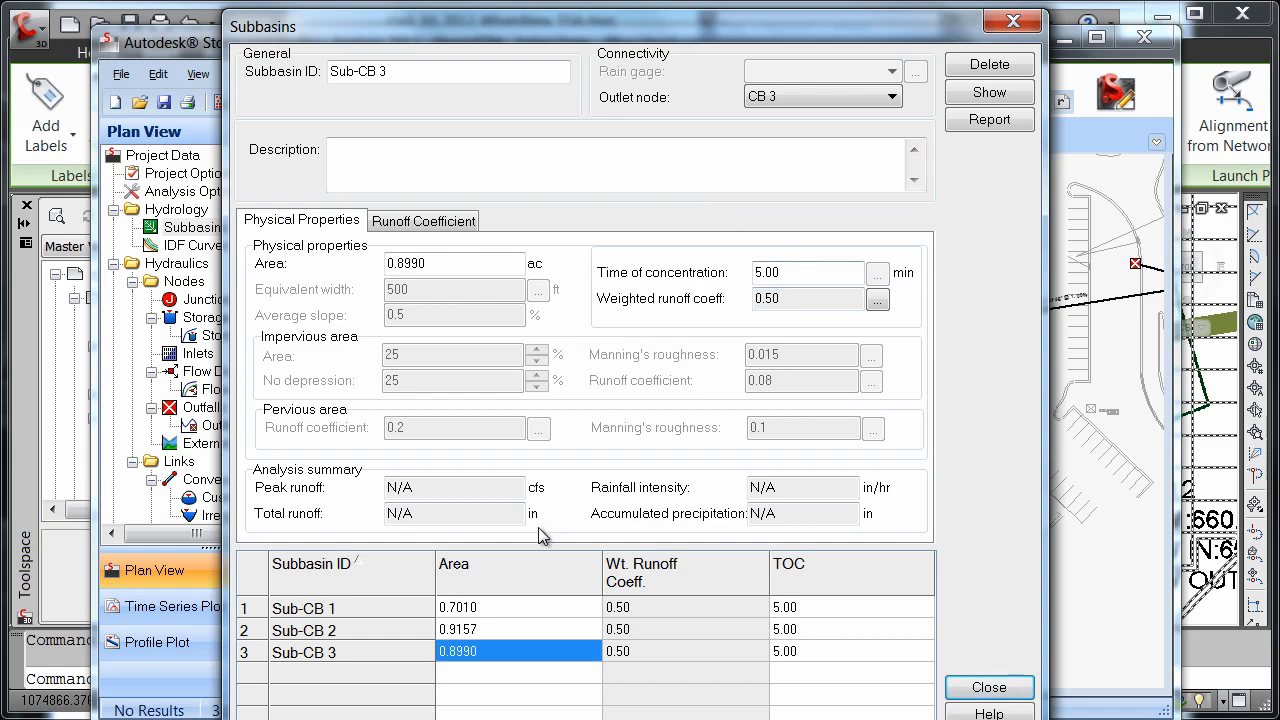
mouse_move(549, 605)
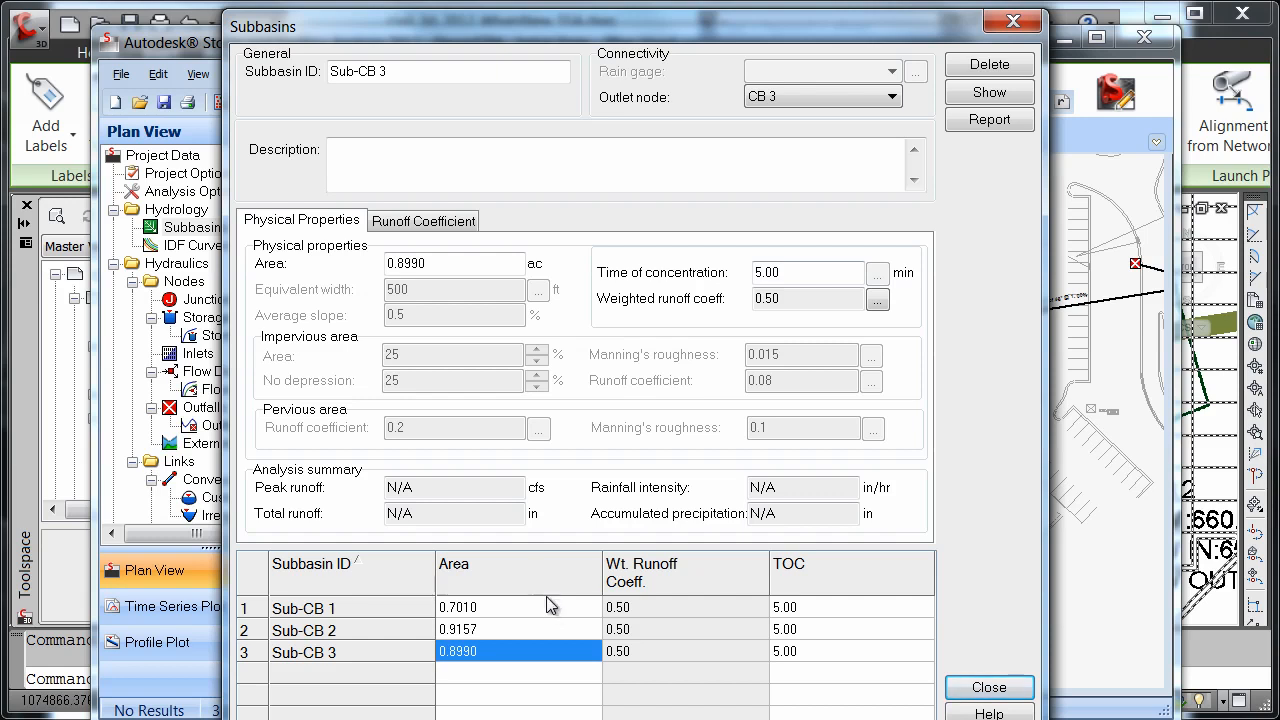
mouse_move(797, 651)
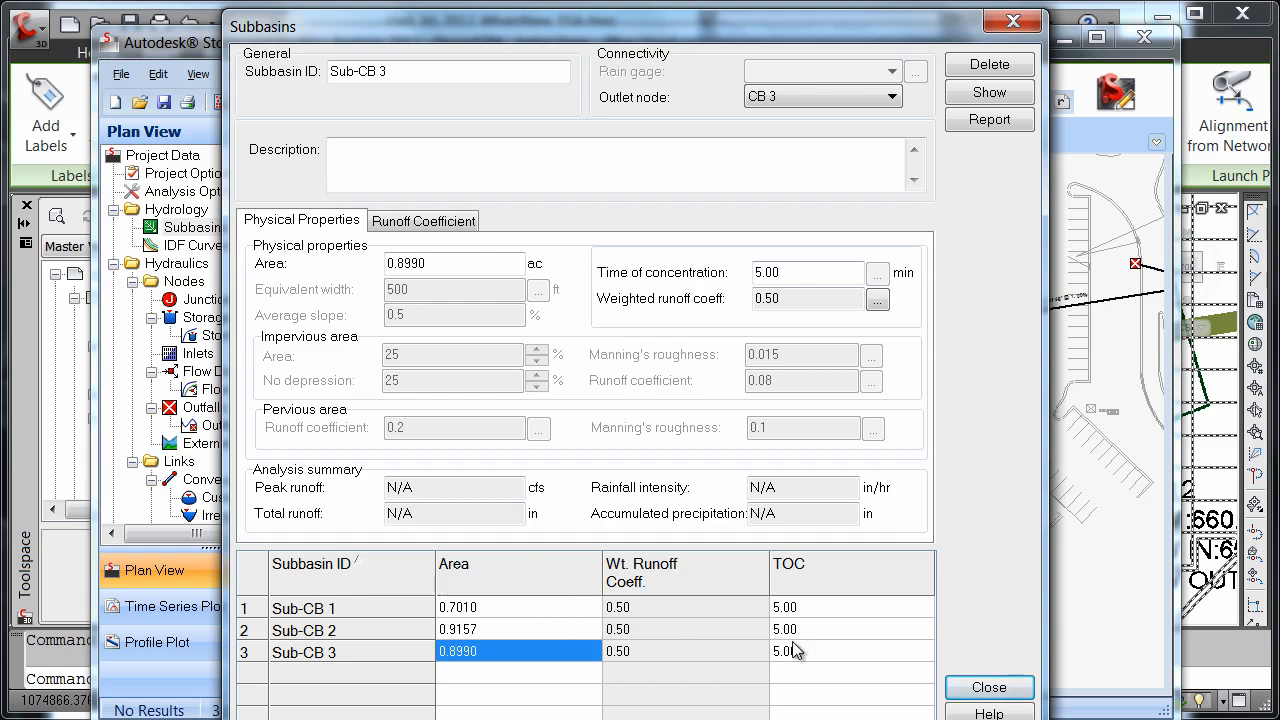
mouse_move(528, 651)
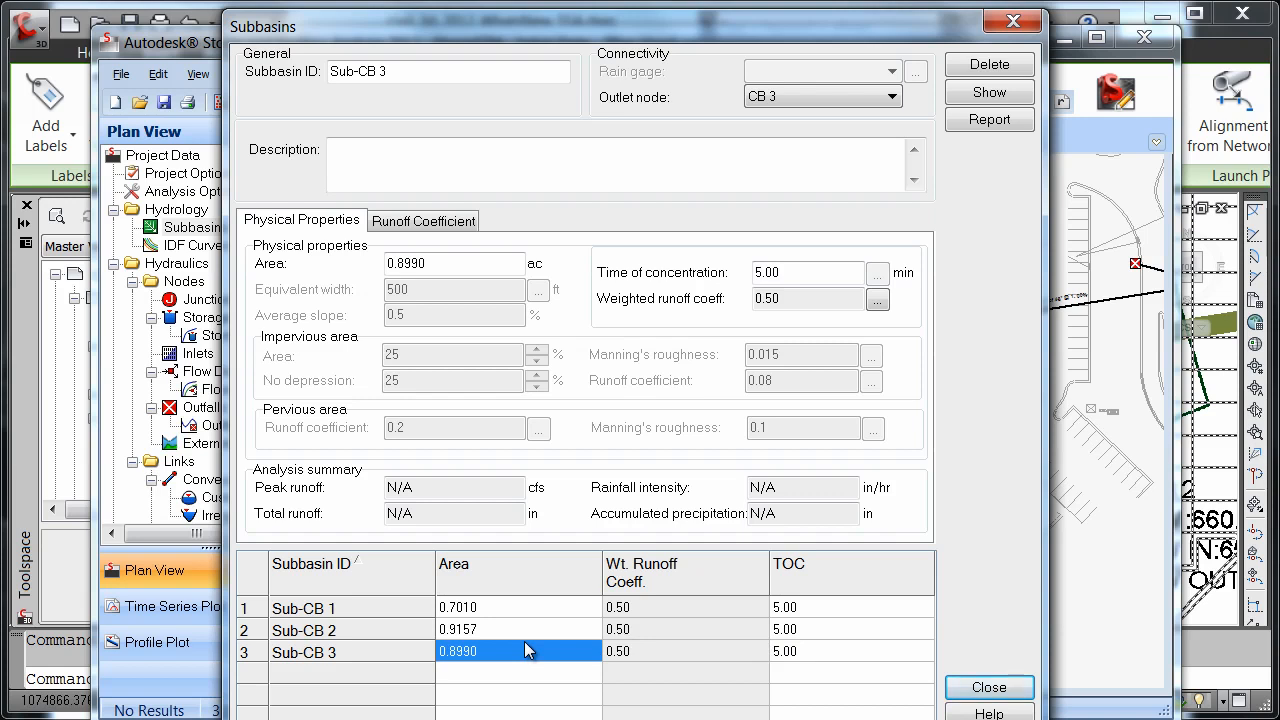
mouse_move(592, 660)
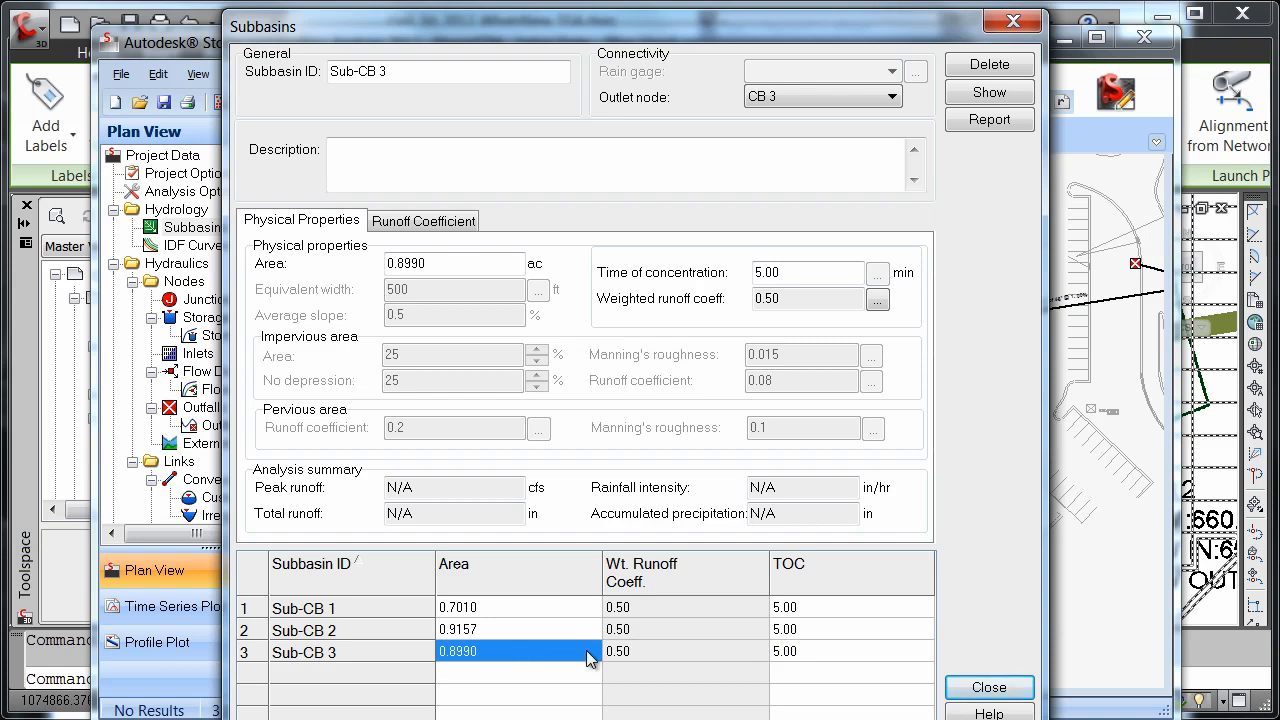